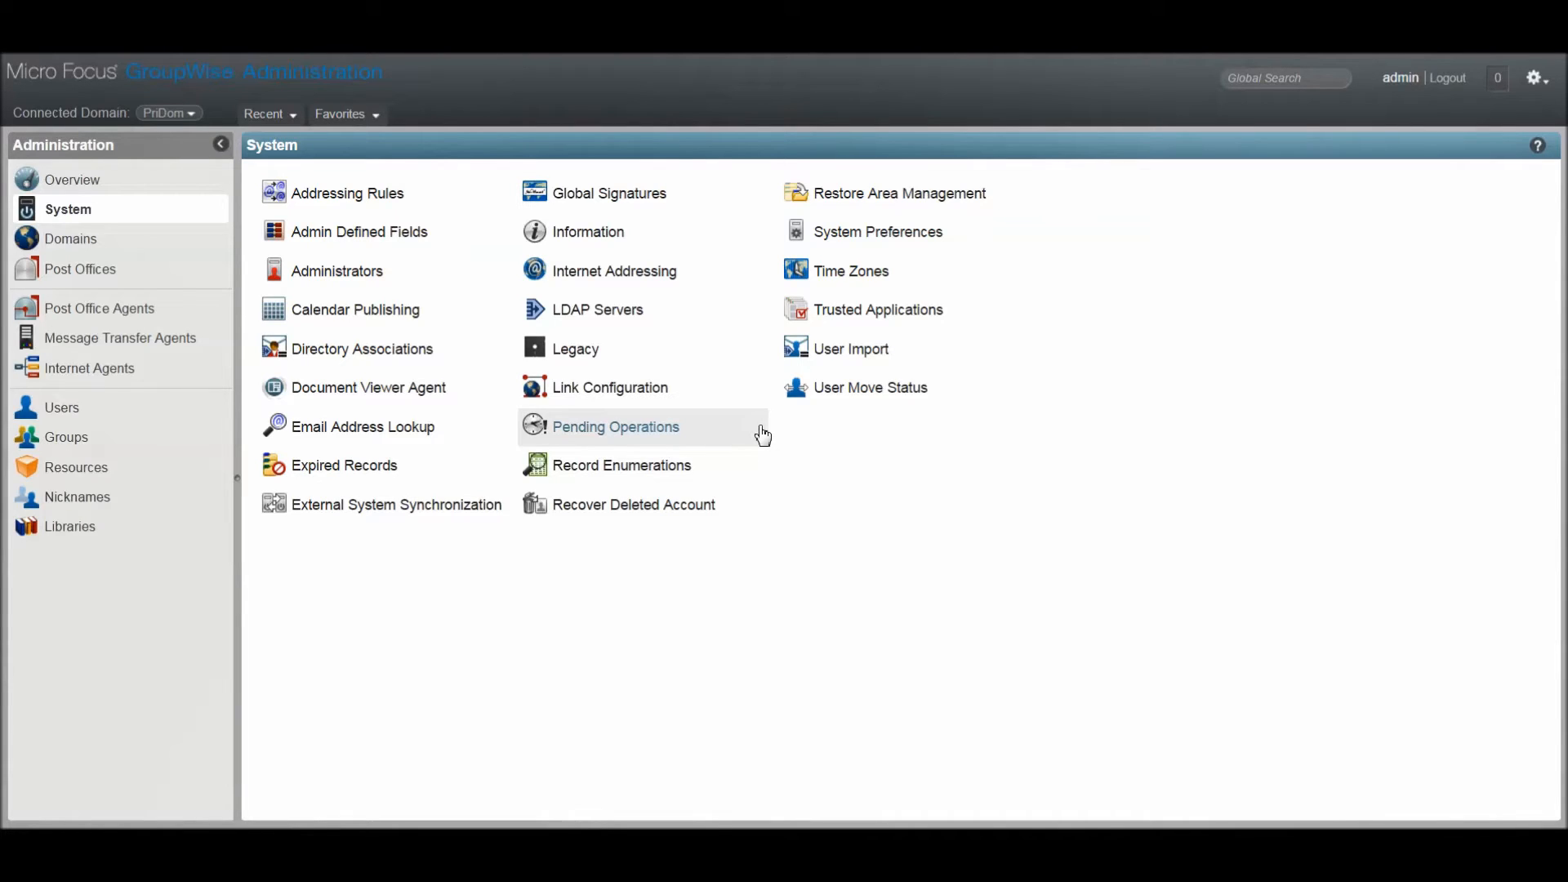
{"action": "mouse_move", "coordinate": [753, 431]}
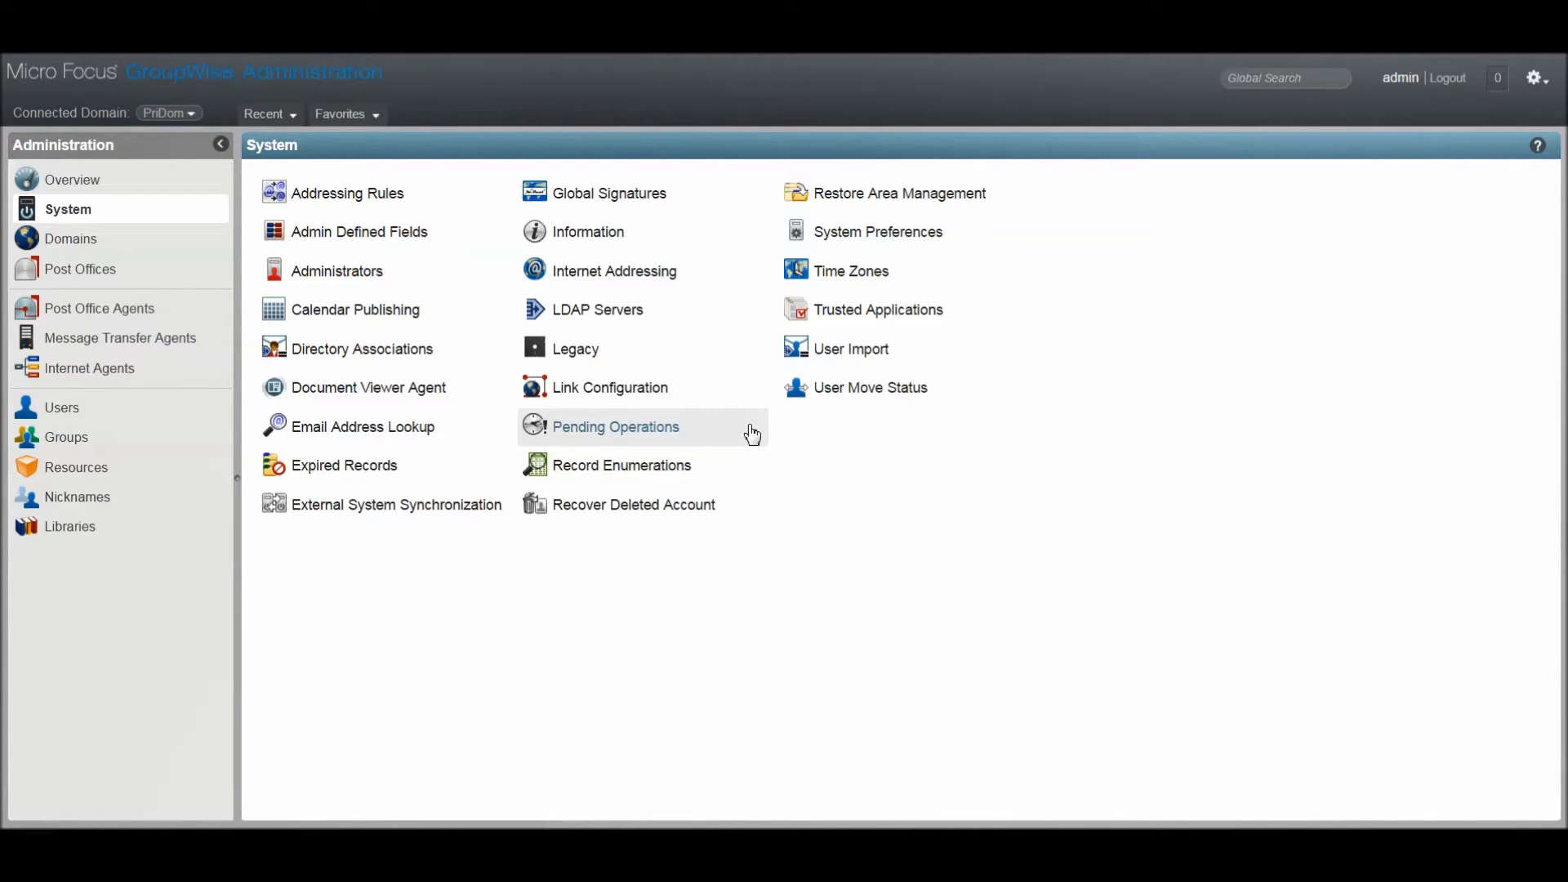
{"action": "mouse_move", "coordinate": [99, 308]}
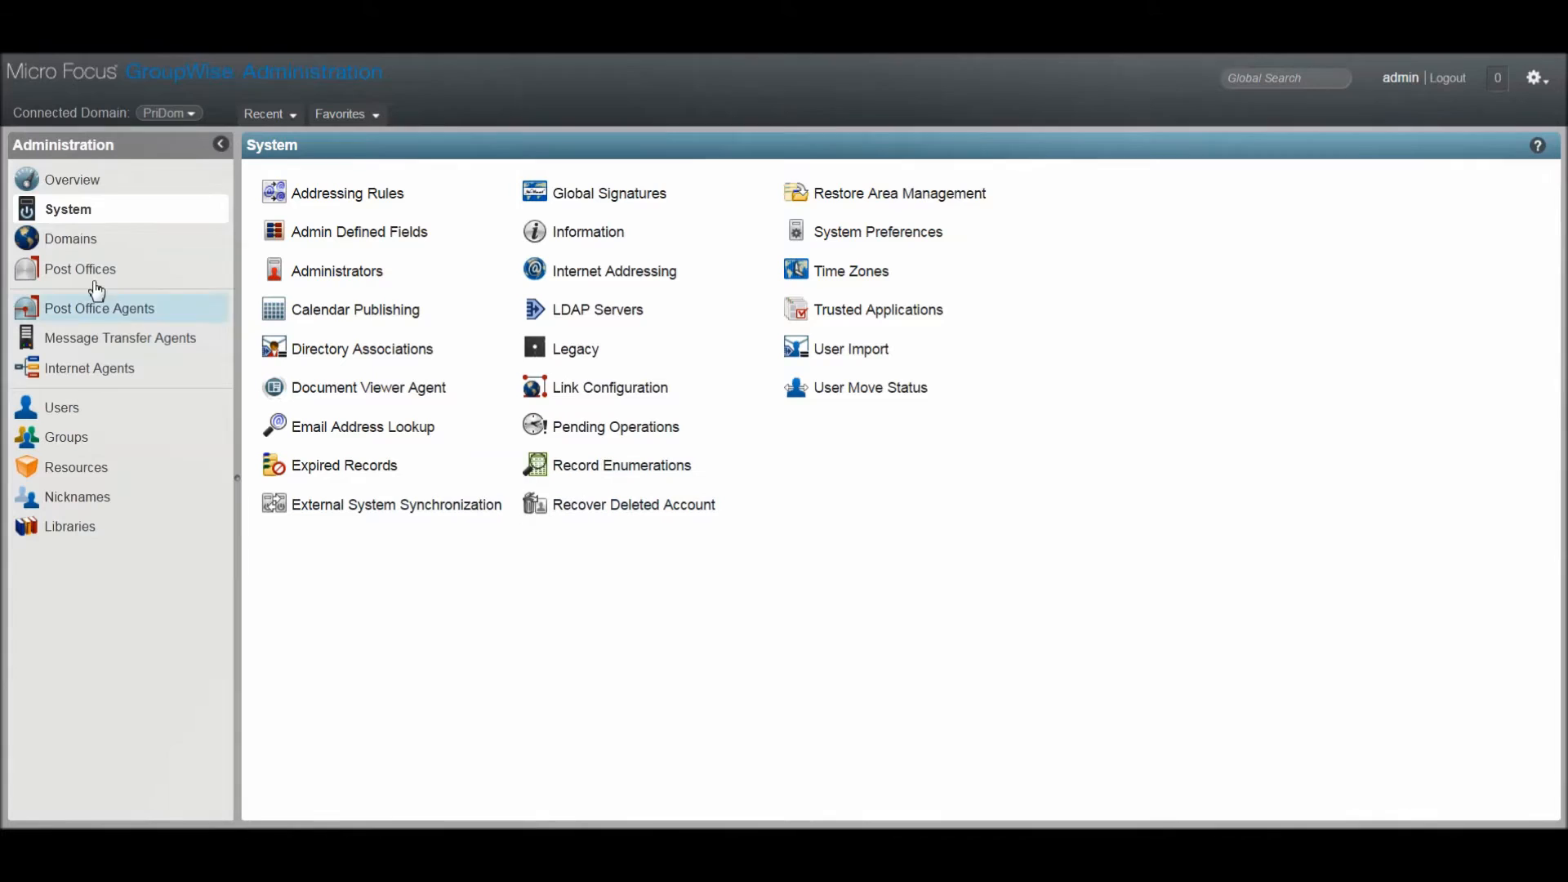
{"action": "mouse_move", "coordinate": [69, 216]}
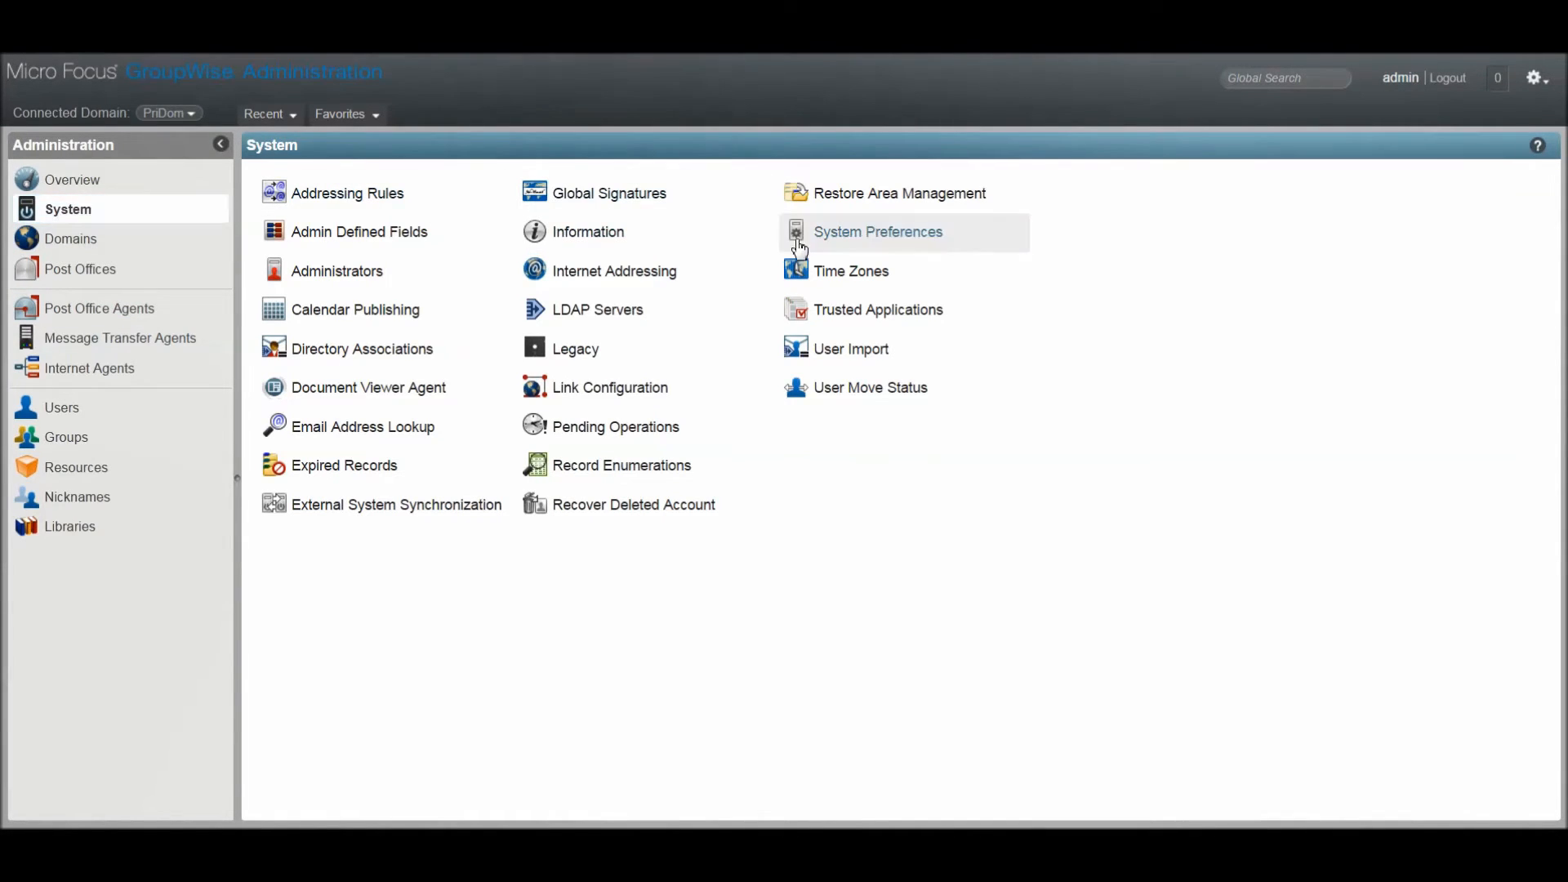
Show the System Overview and list all 39 user accounts across the post offices and domains.
{"action": "left_click", "coordinate": [877, 230]}
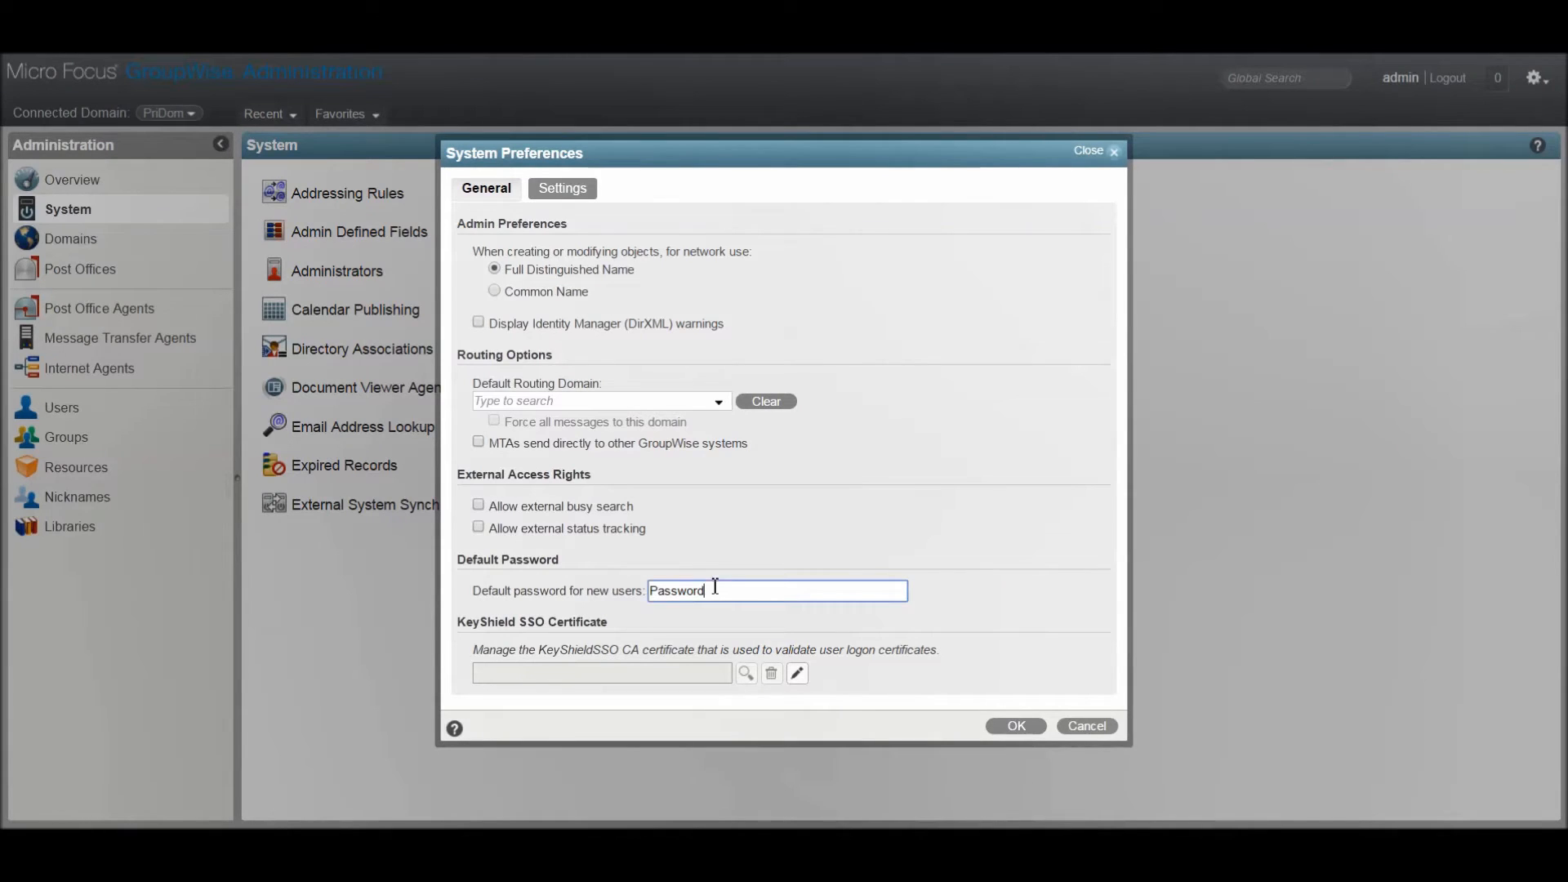
{"action": "mouse_move", "coordinate": [732, 591]}
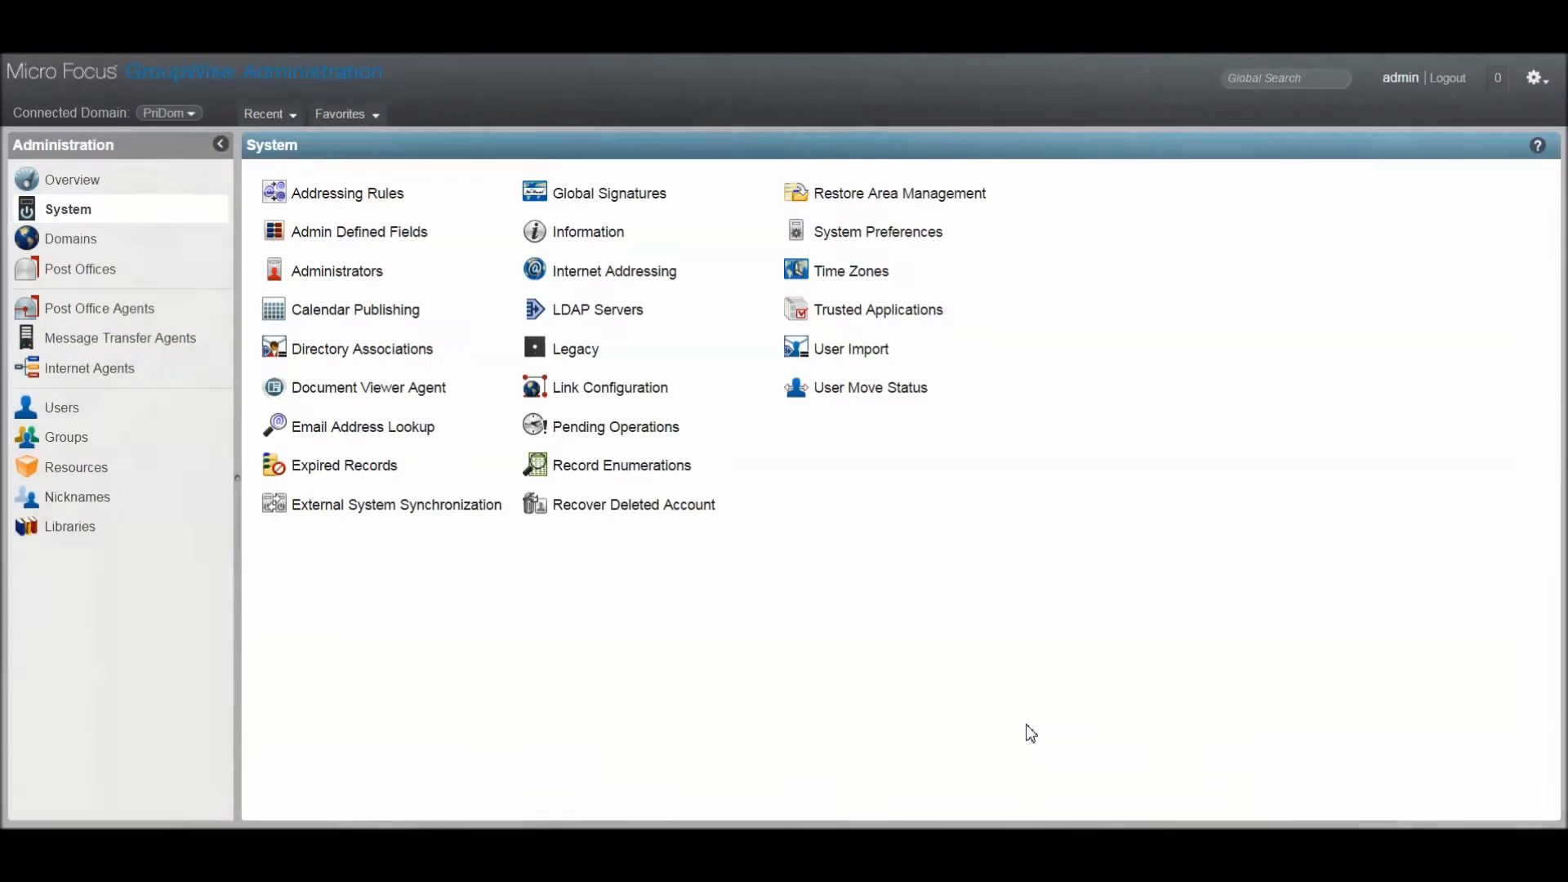
{"action": "mouse_move", "coordinate": [136, 787]}
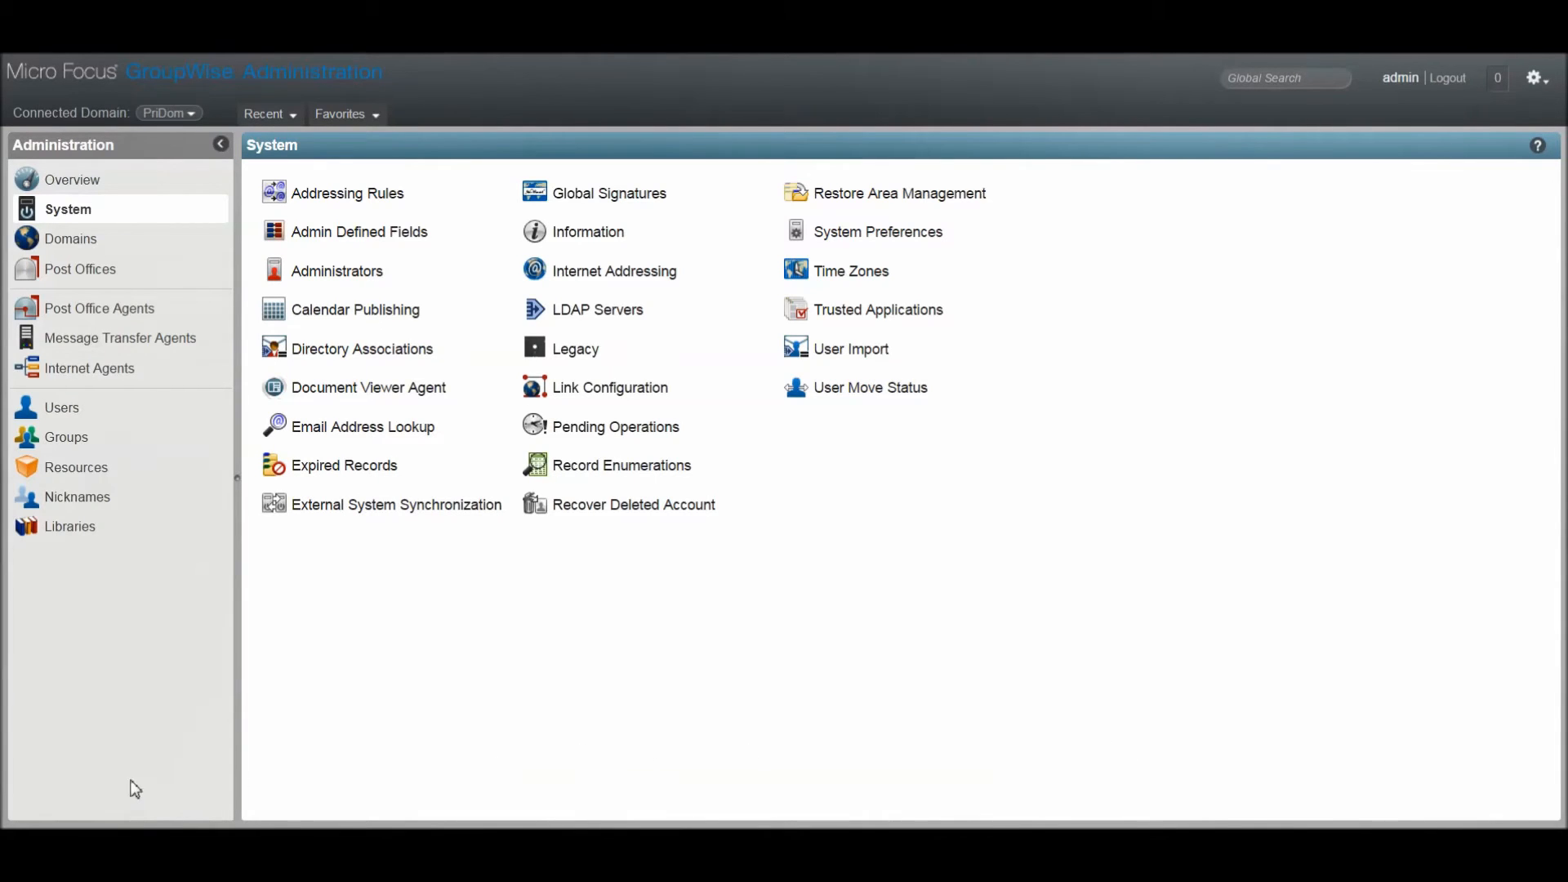
{"action": "left_click", "coordinate": [72, 179]}
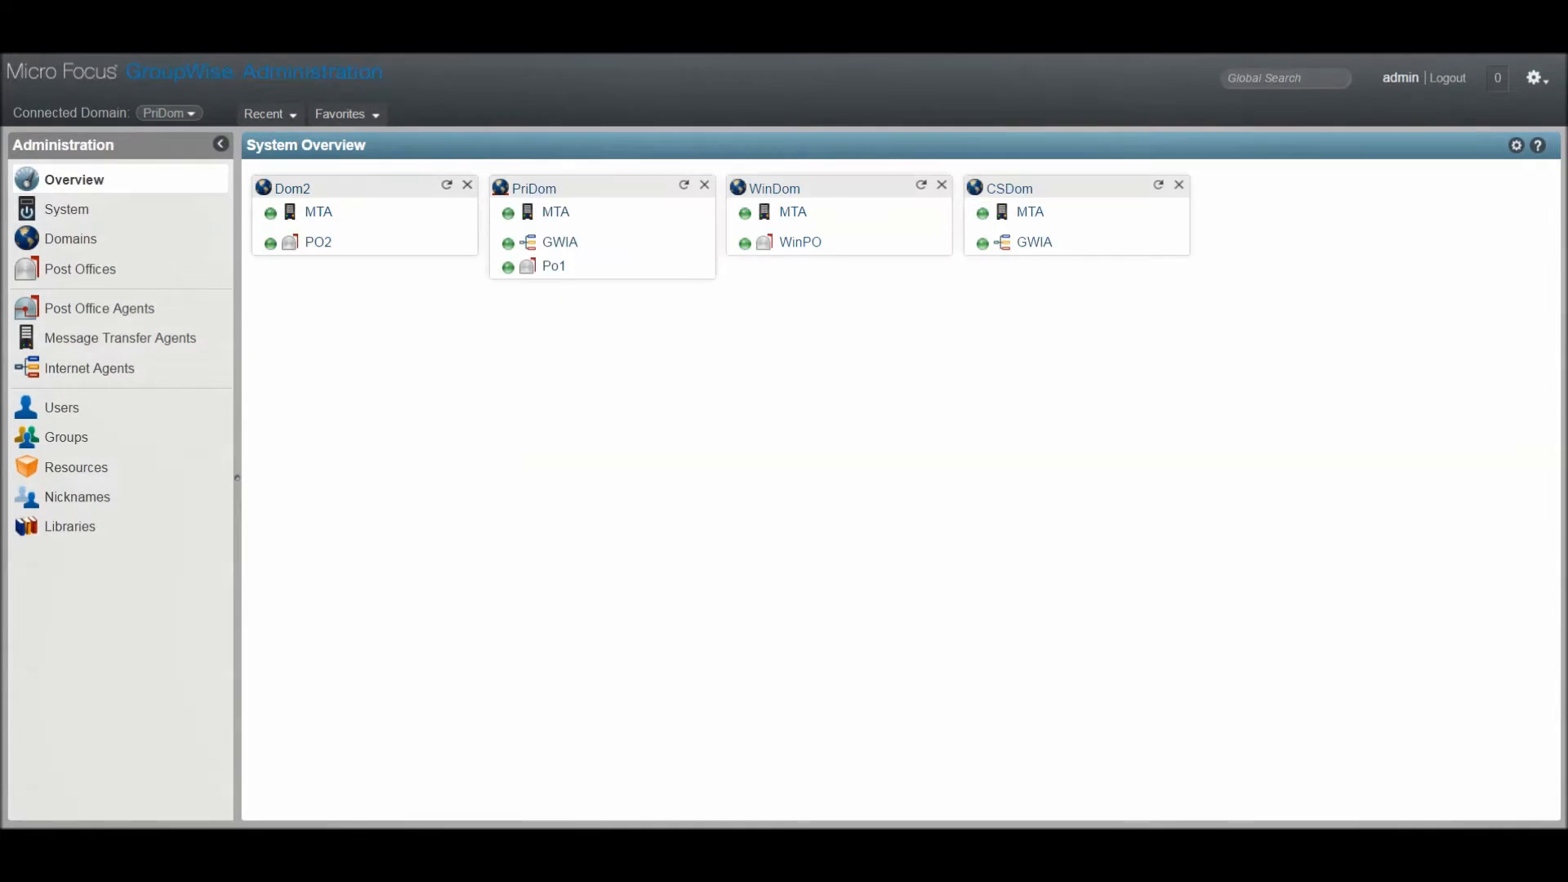
{"action": "mouse_move", "coordinate": [279, 440]}
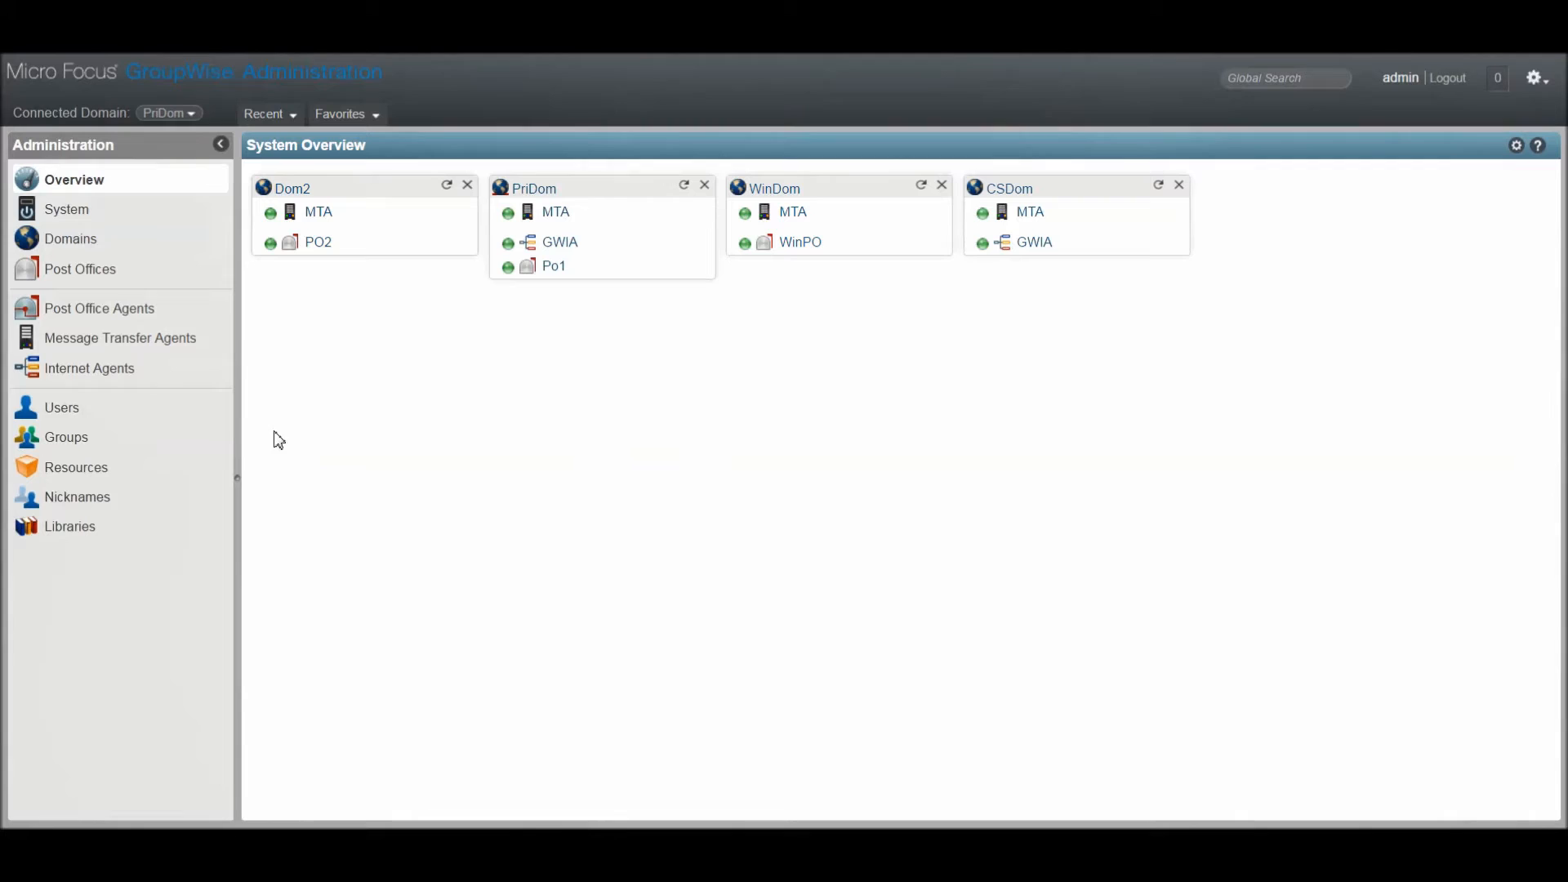
{"action": "mouse_move", "coordinate": [64, 400]}
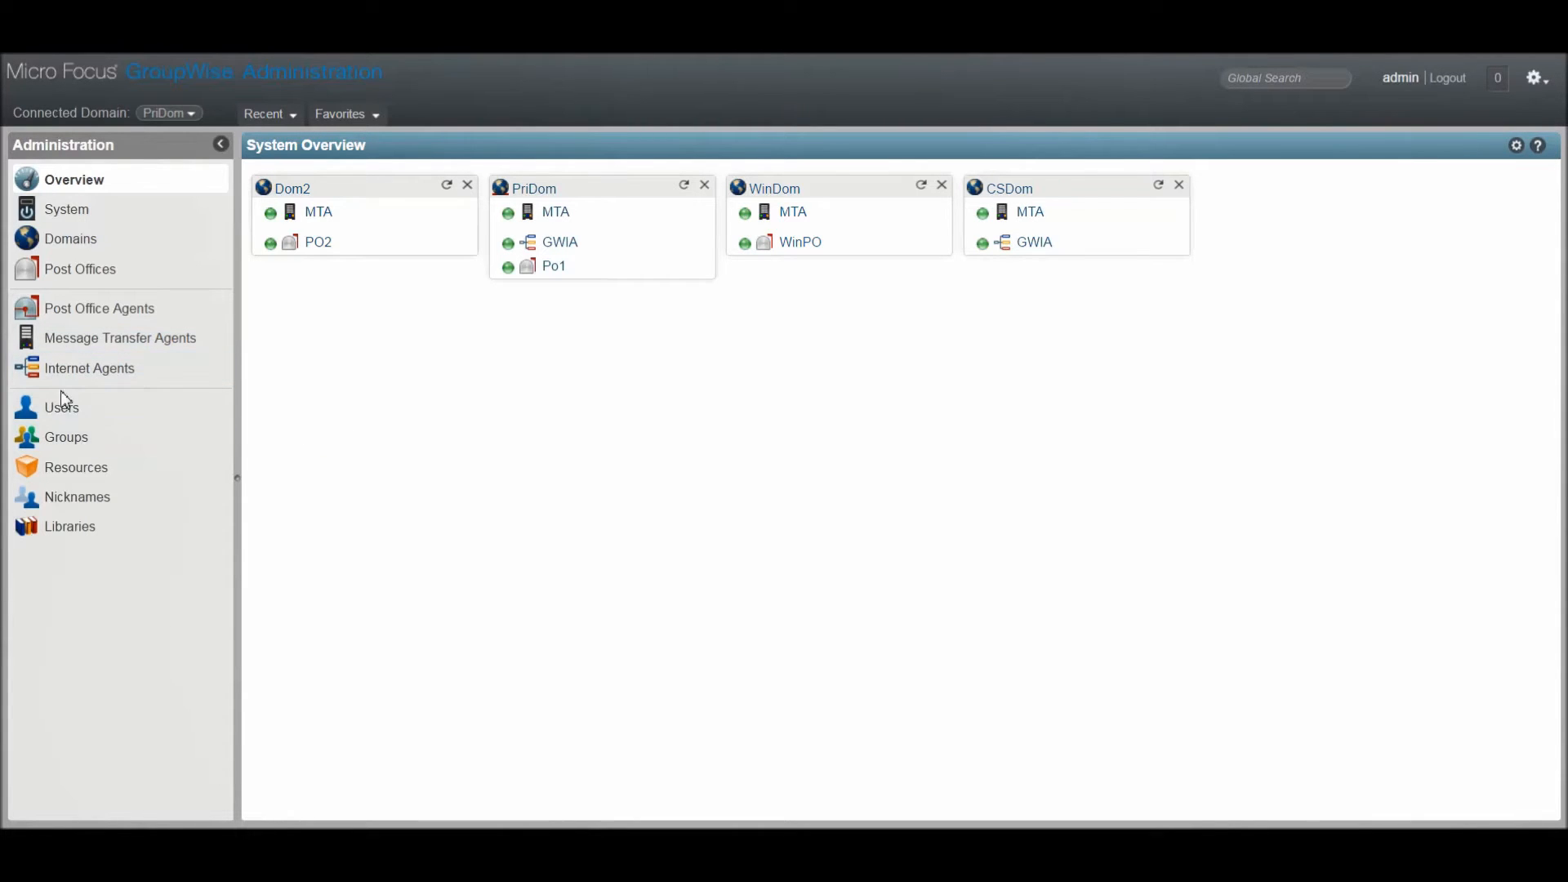
{"action": "left_click", "coordinate": [60, 406]}
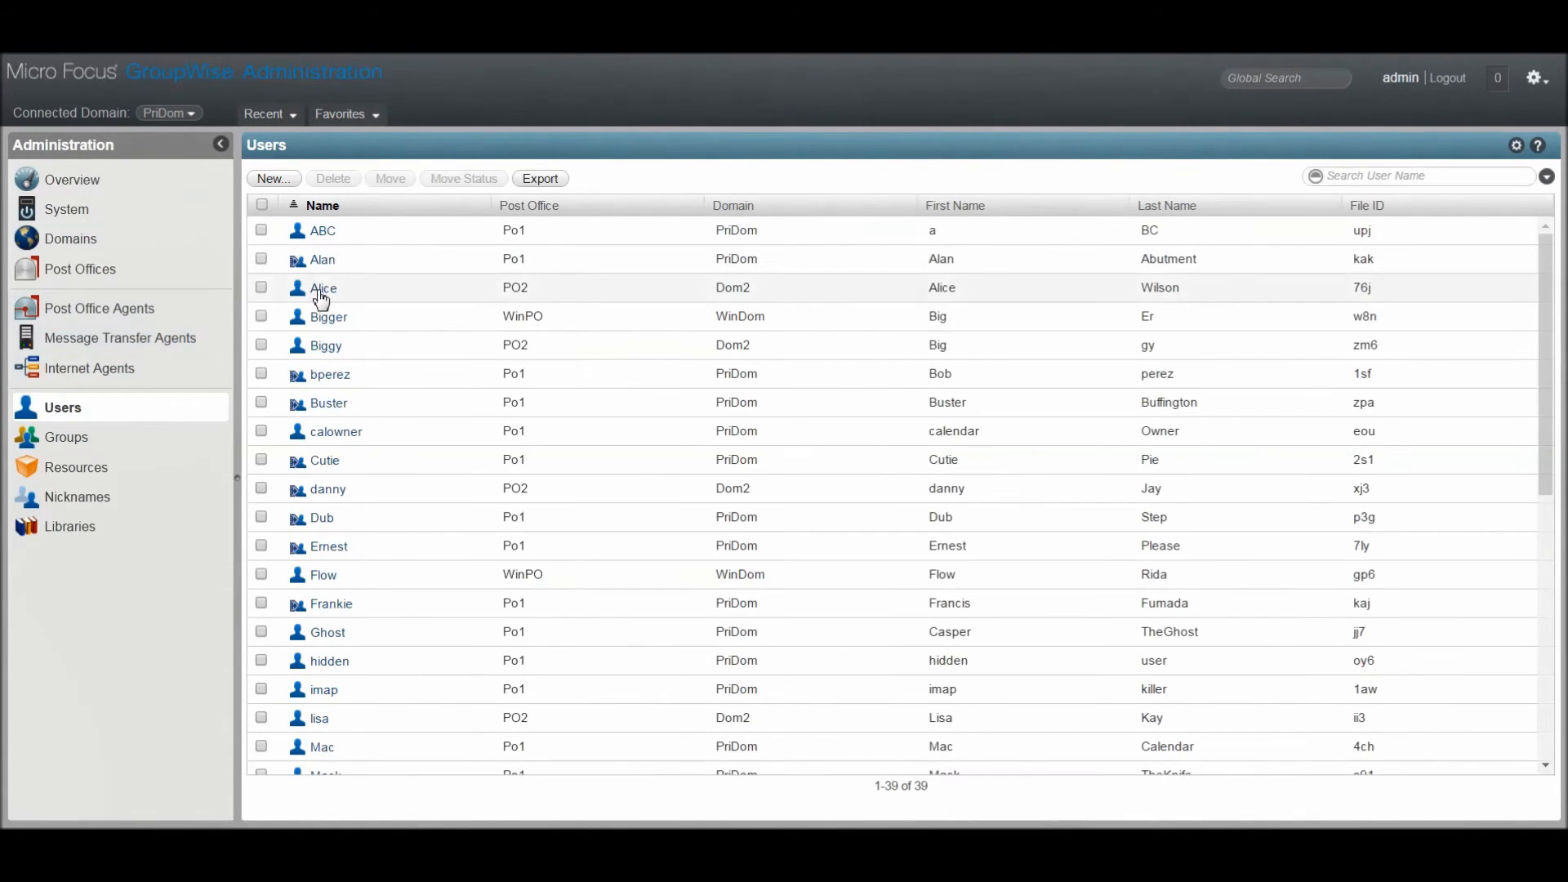
Change Alice's password from her account page, entering and confirming the new password.
{"action": "left_click", "coordinate": [323, 287]}
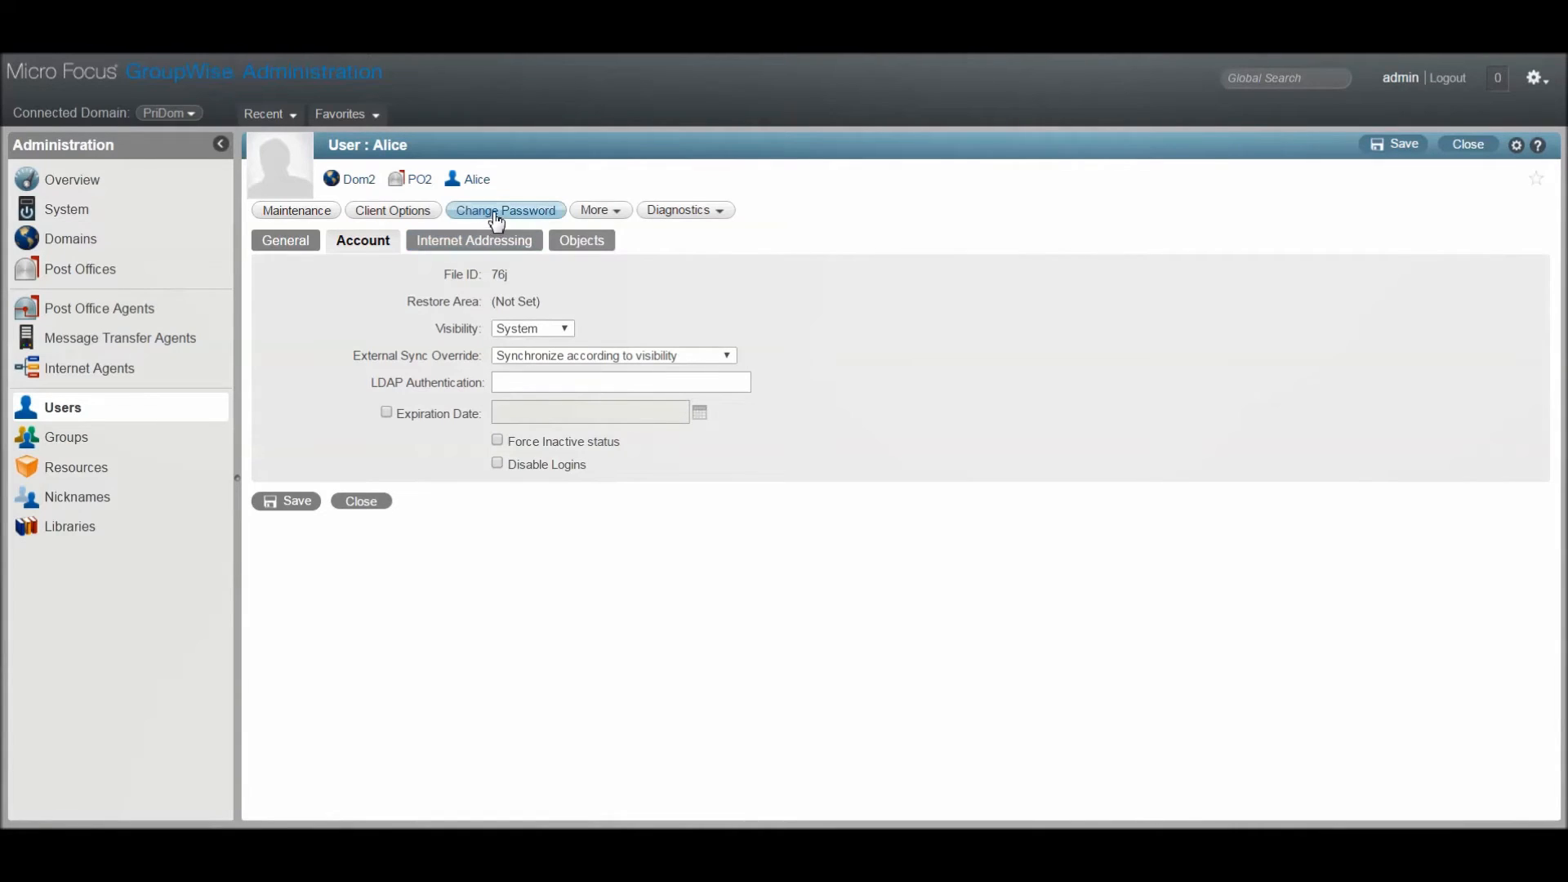
{"action": "left_click", "coordinate": [505, 210]}
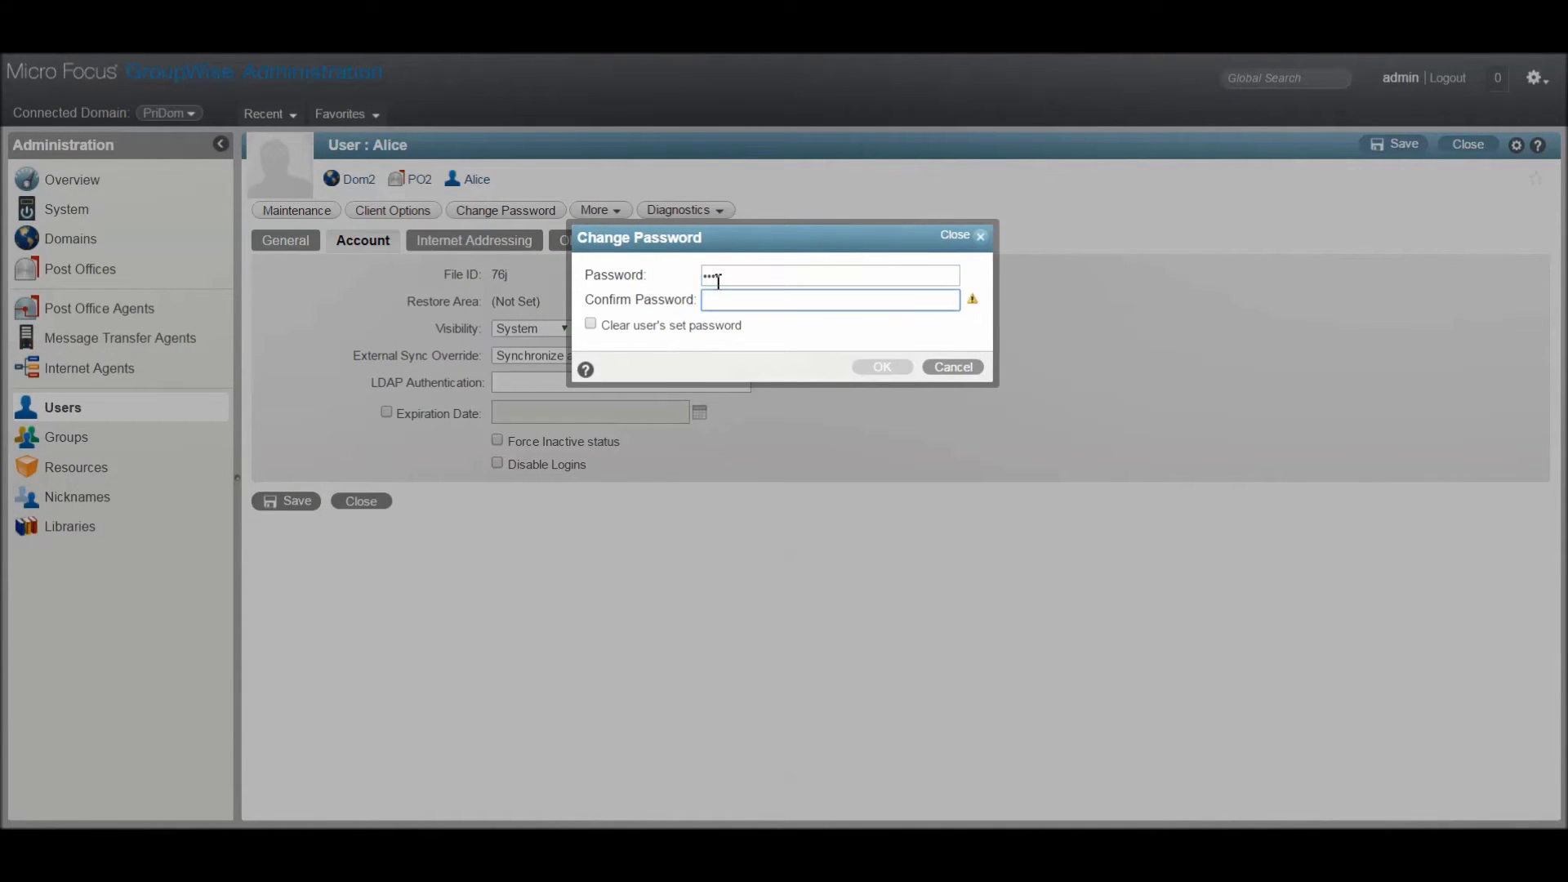
{"action": "type", "text": "•••••"}
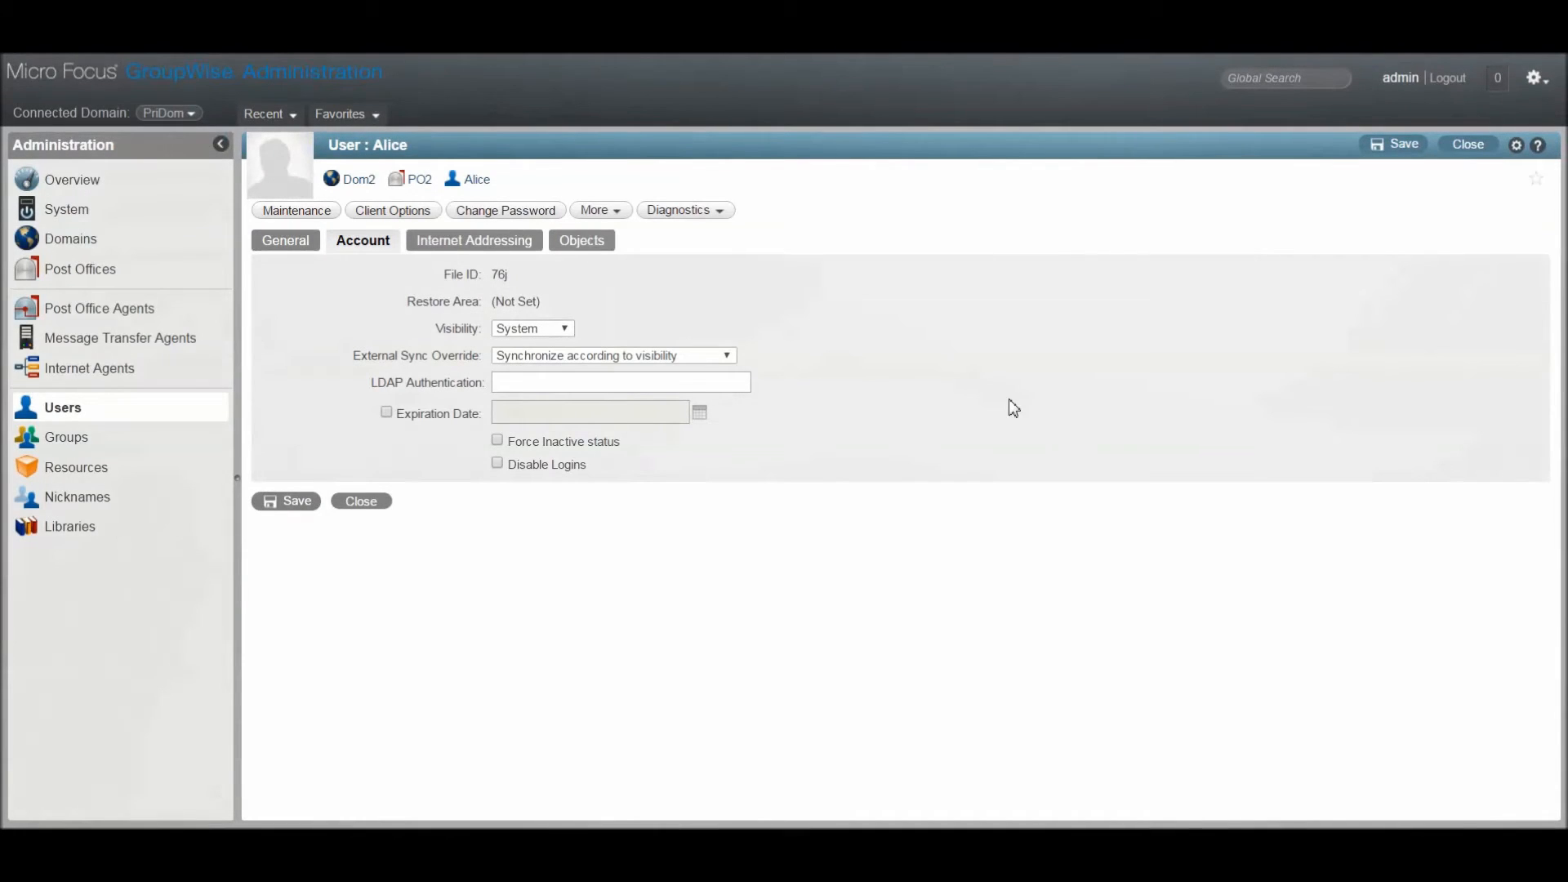
{"action": "mouse_move", "coordinate": [116, 442]}
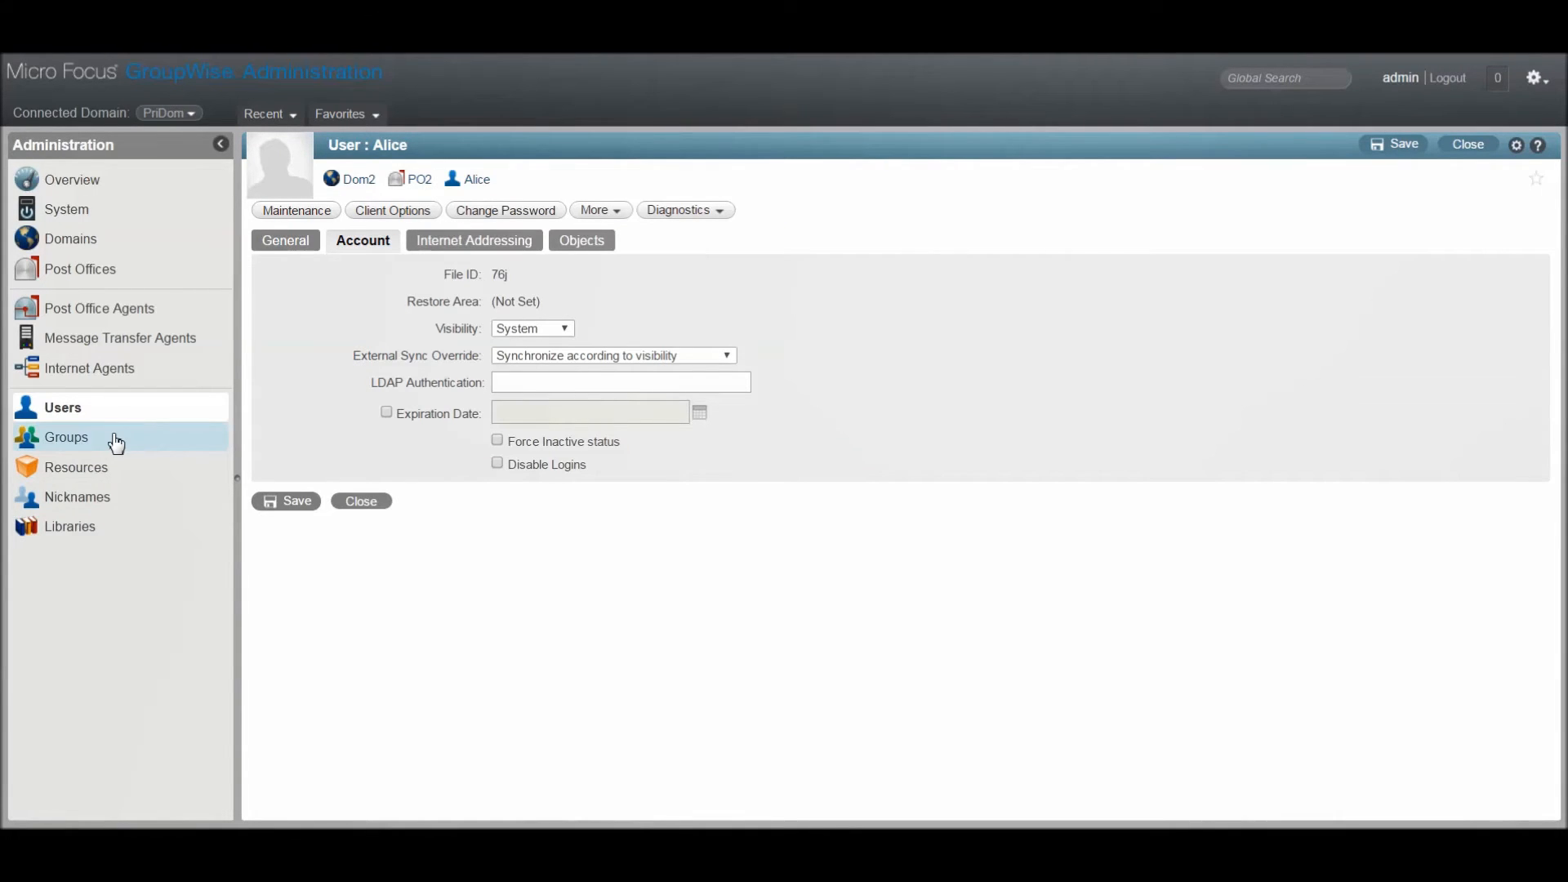
{"action": "mouse_move", "coordinate": [63, 190]}
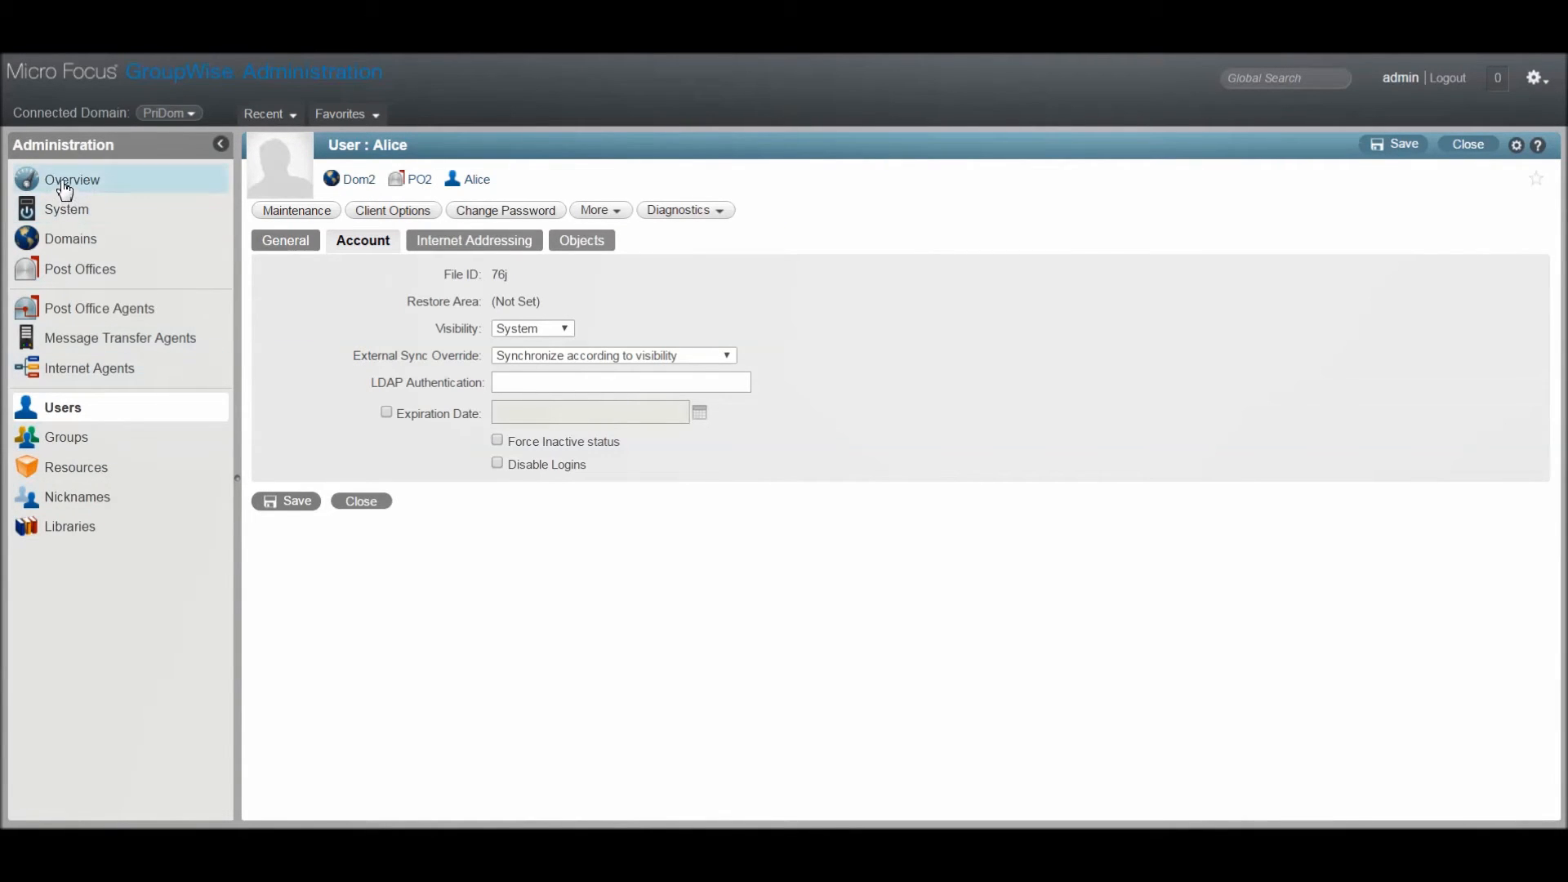
{"action": "mouse_move", "coordinate": [66, 209]}
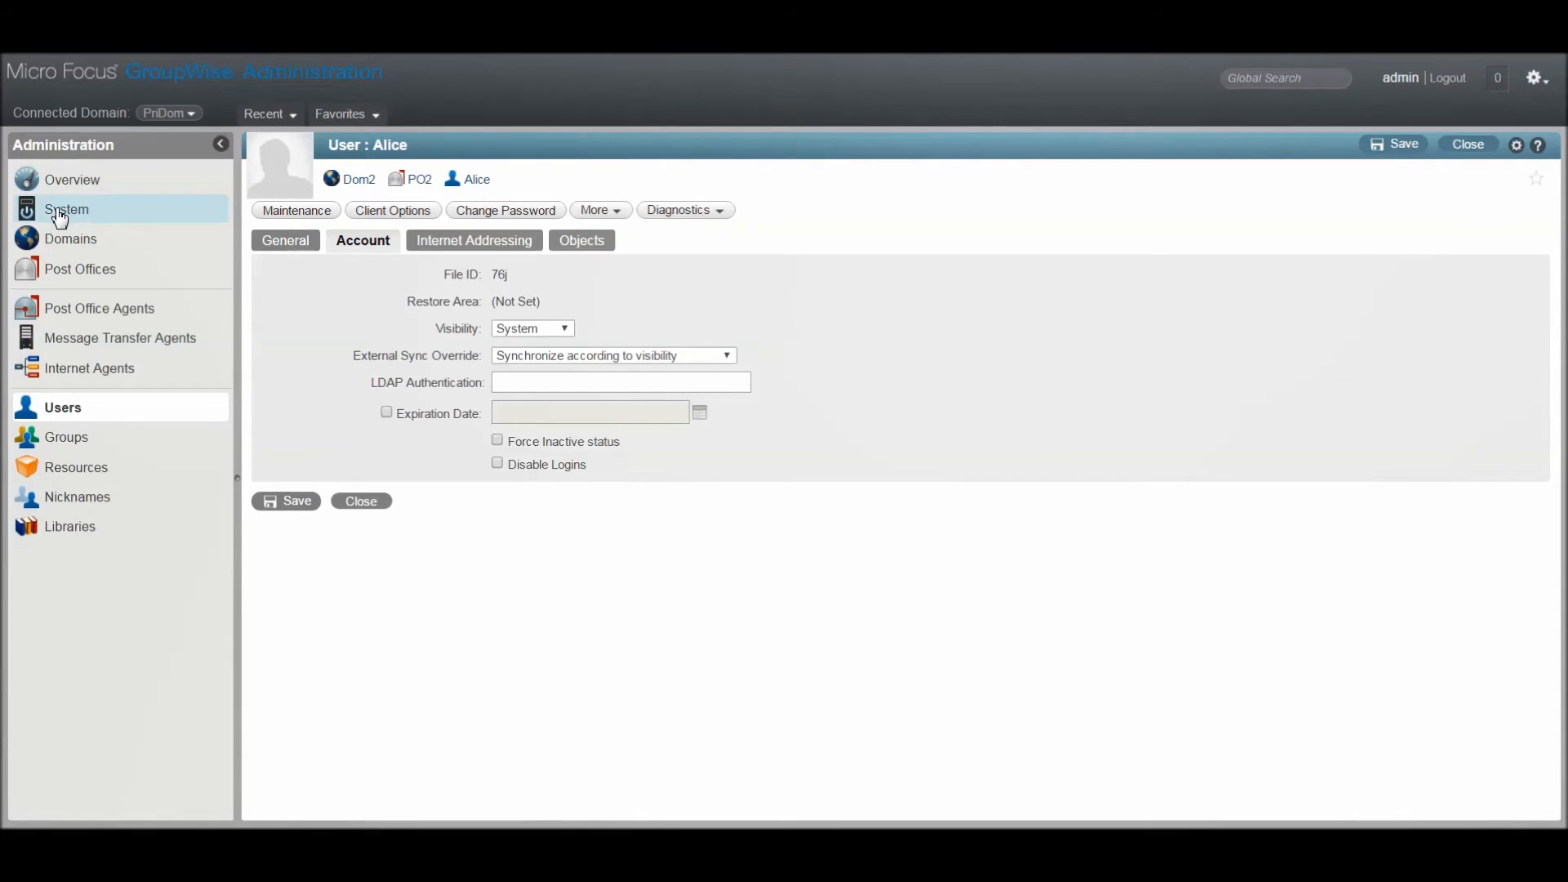
From the System Overview, open the Po1 post office under PriDom to see its 26 users.
{"action": "left_click", "coordinate": [67, 209]}
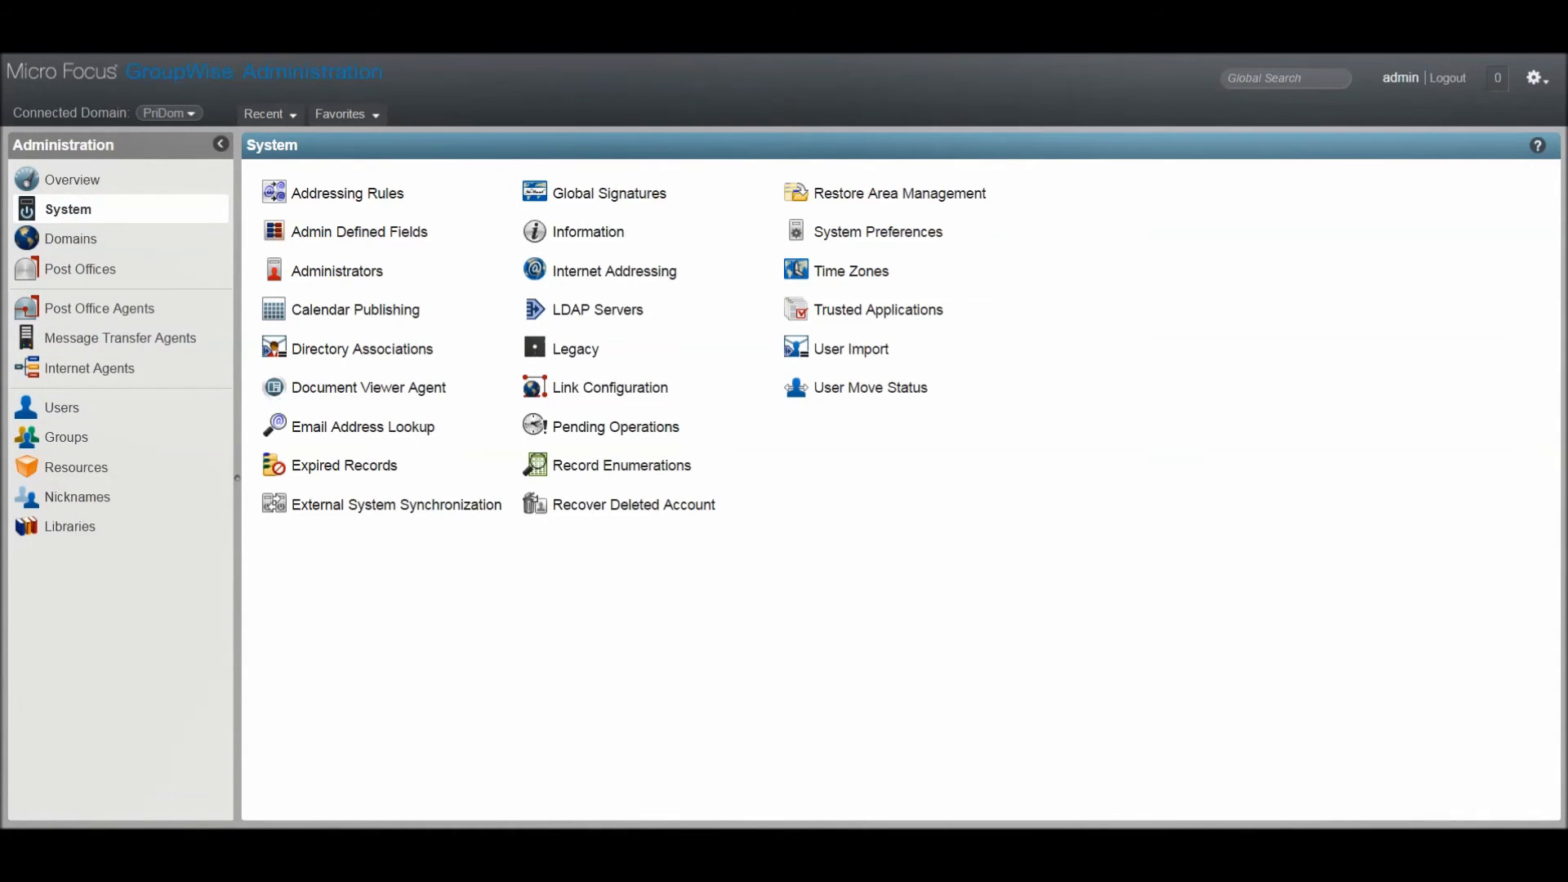
{"action": "left_click", "coordinate": [73, 180]}
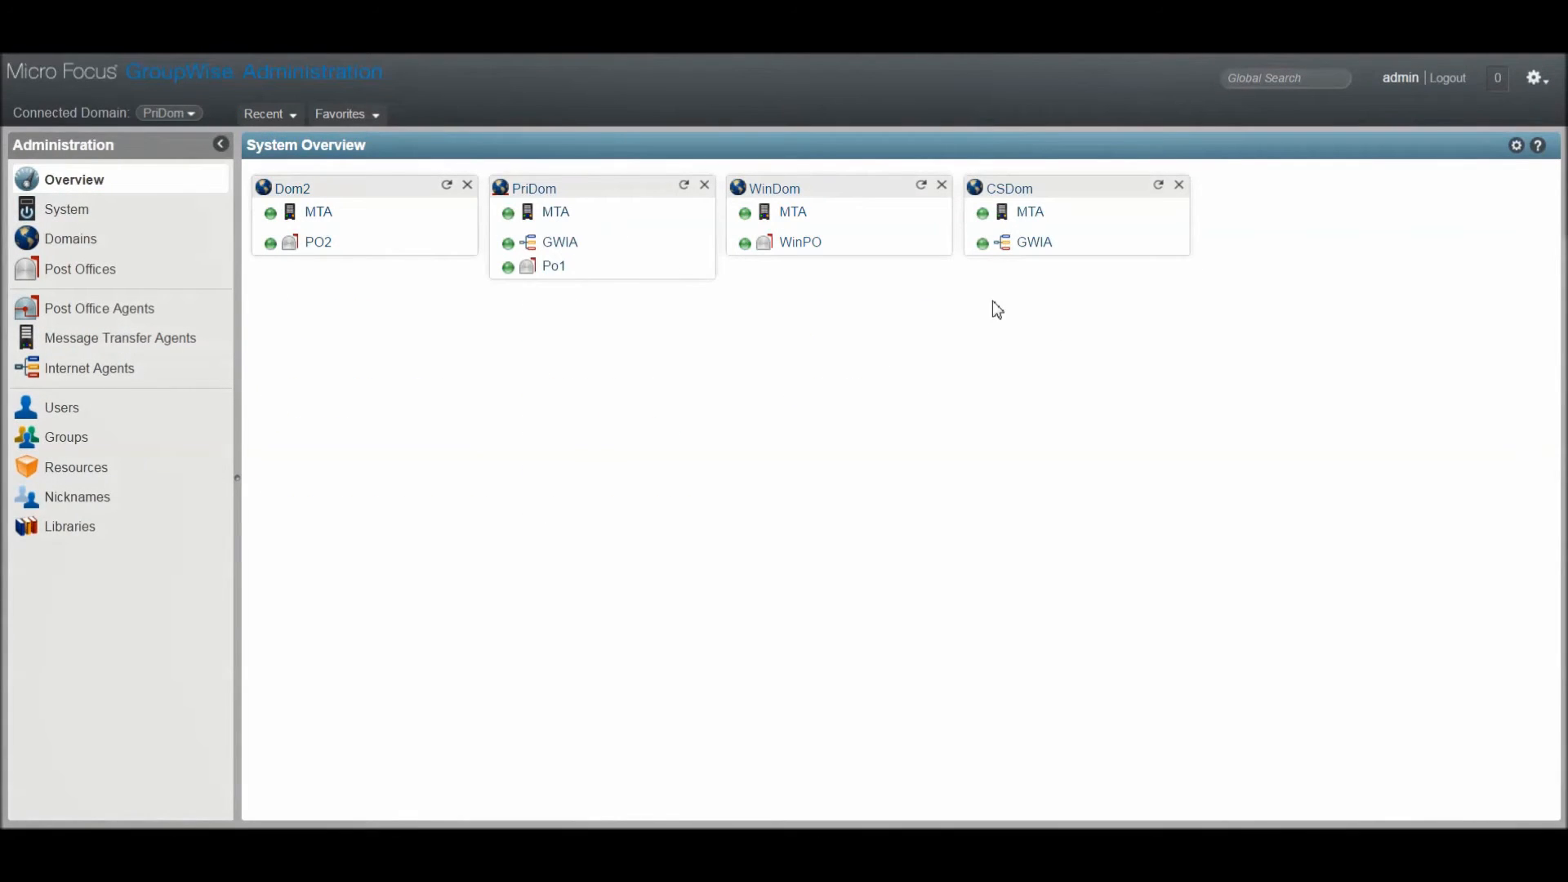
{"action": "mouse_move", "coordinate": [575, 291]}
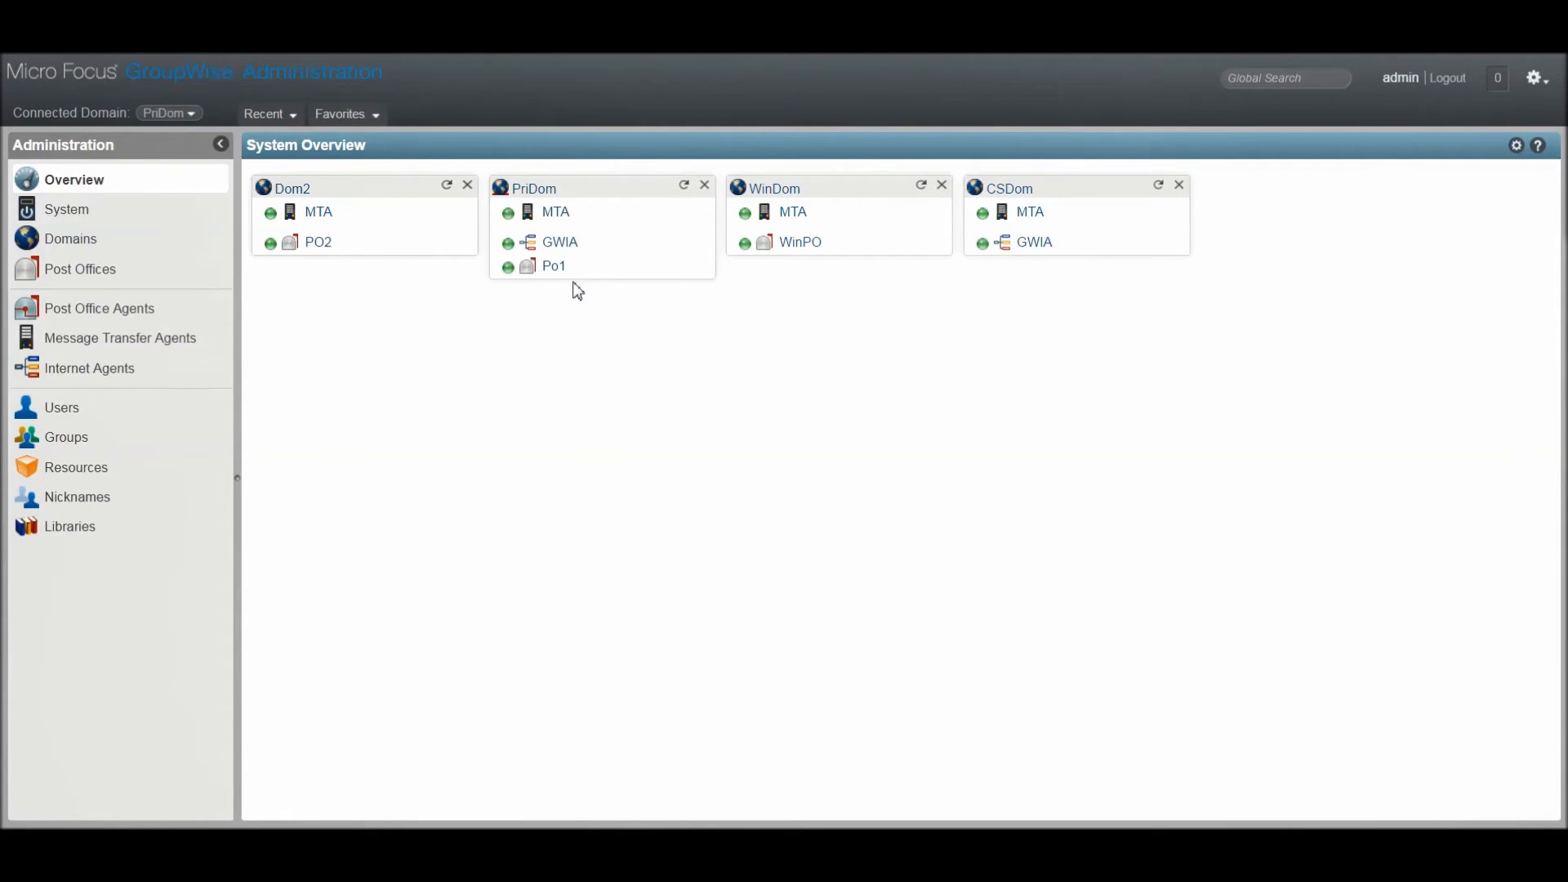
{"action": "left_click", "coordinate": [554, 266]}
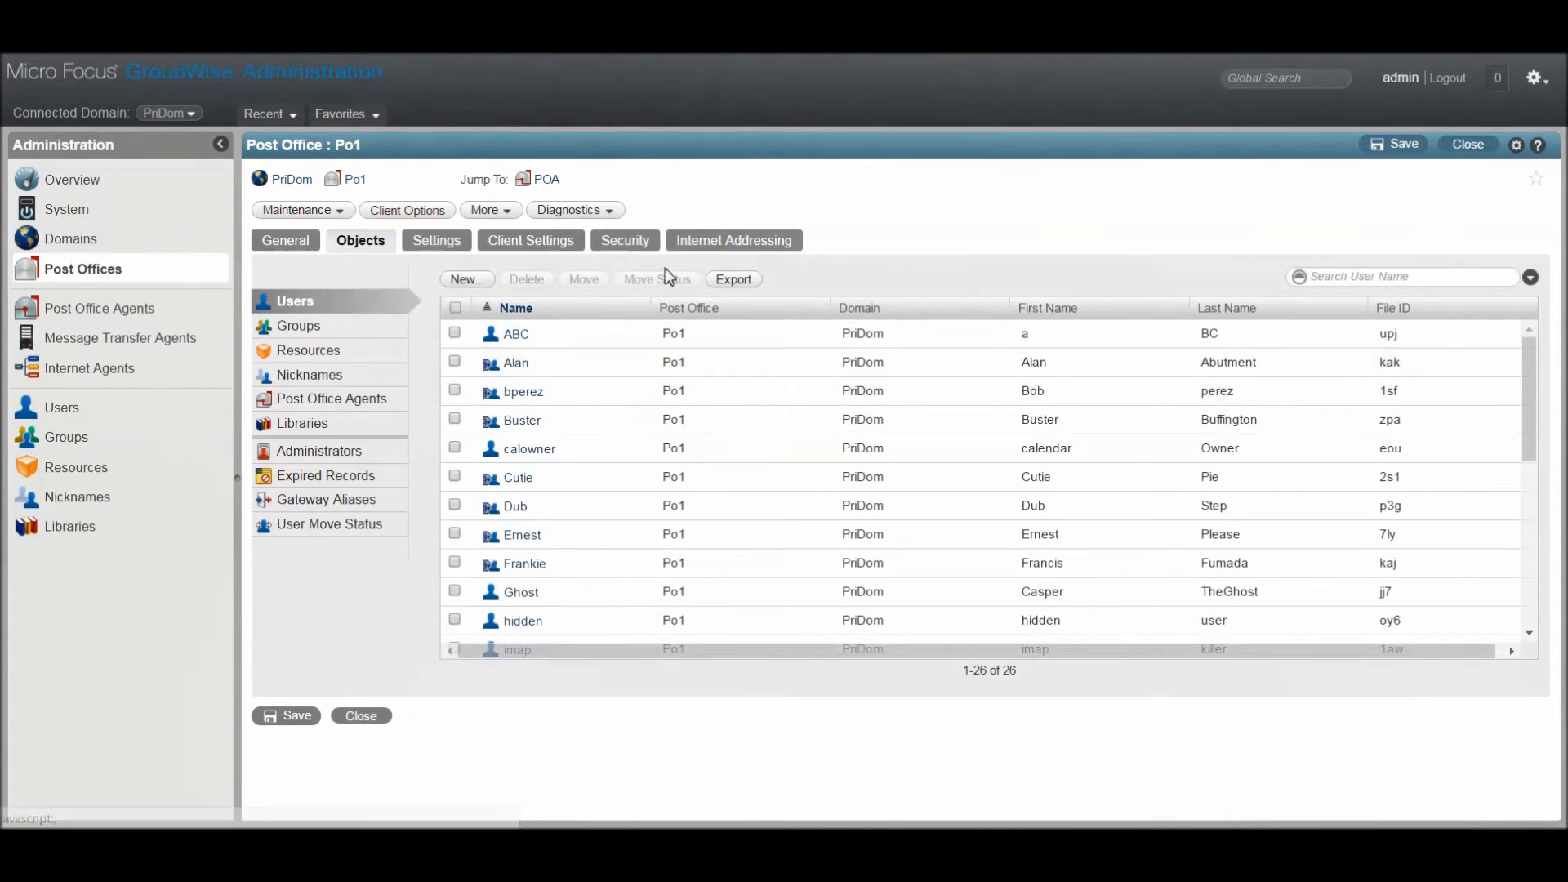
In Po1's Security settings, select LDAP Authentication with Maple as the LDAP server.
{"action": "left_click", "coordinate": [622, 240]}
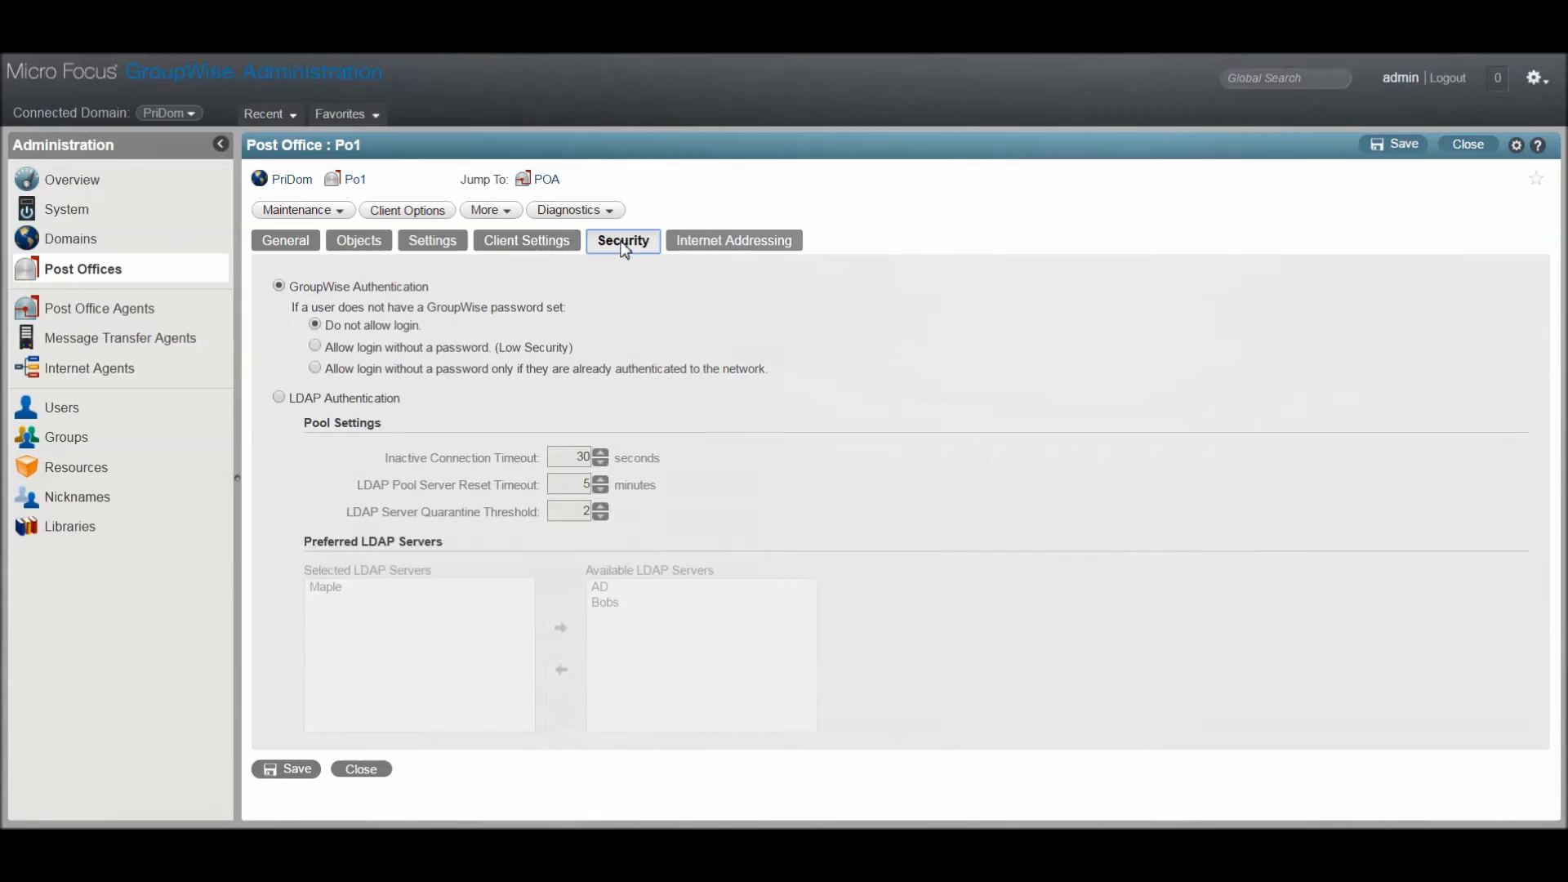
{"action": "mouse_move", "coordinate": [353, 287]}
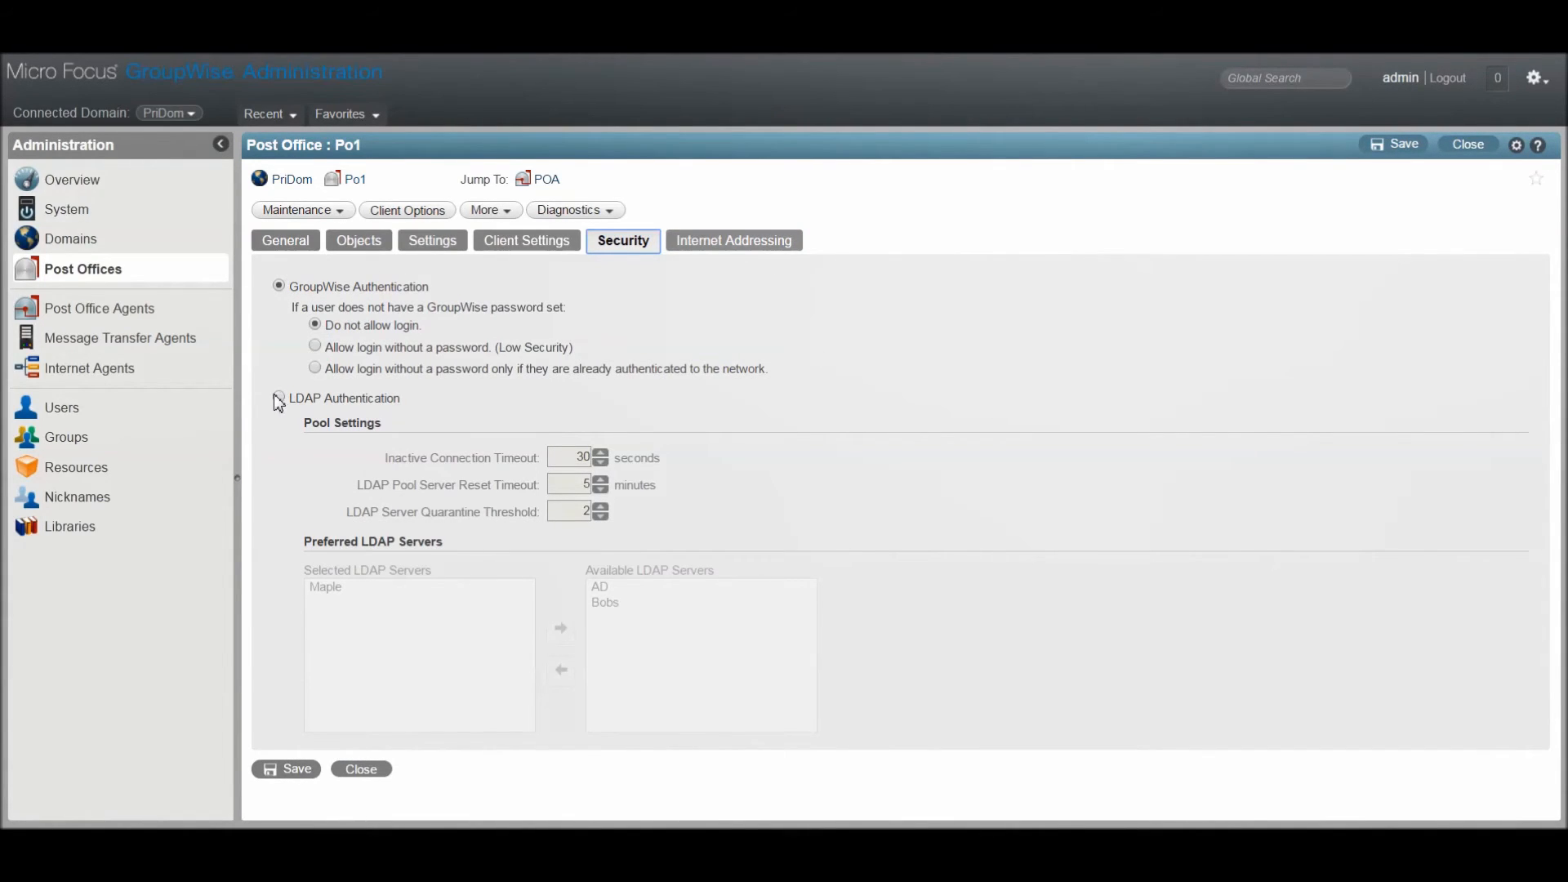
{"action": "left_click", "coordinate": [279, 398]}
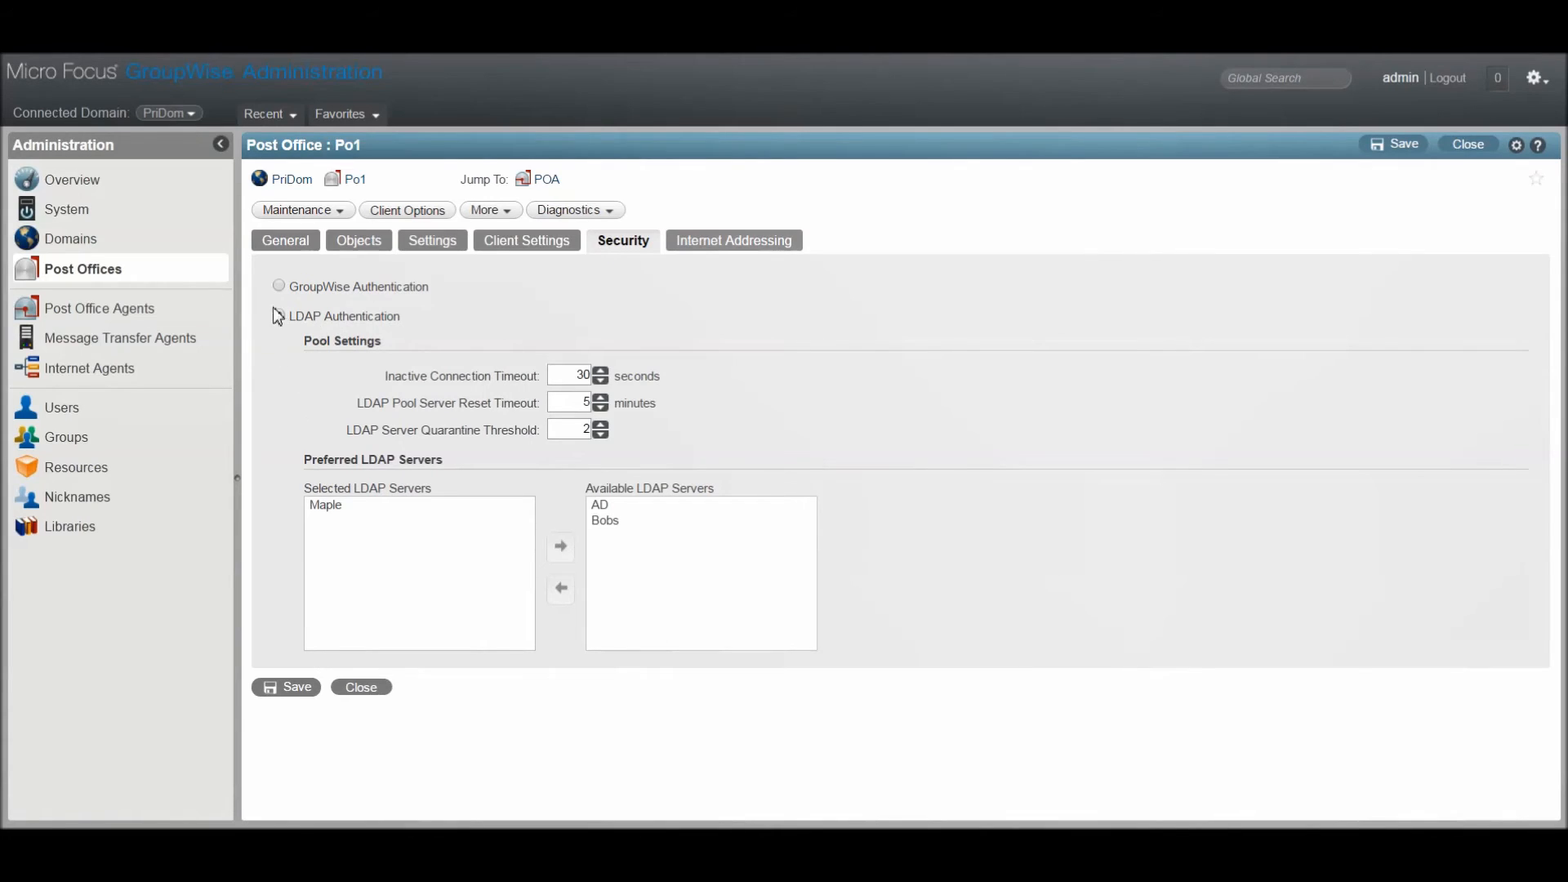
{"action": "left_click", "coordinate": [279, 315]}
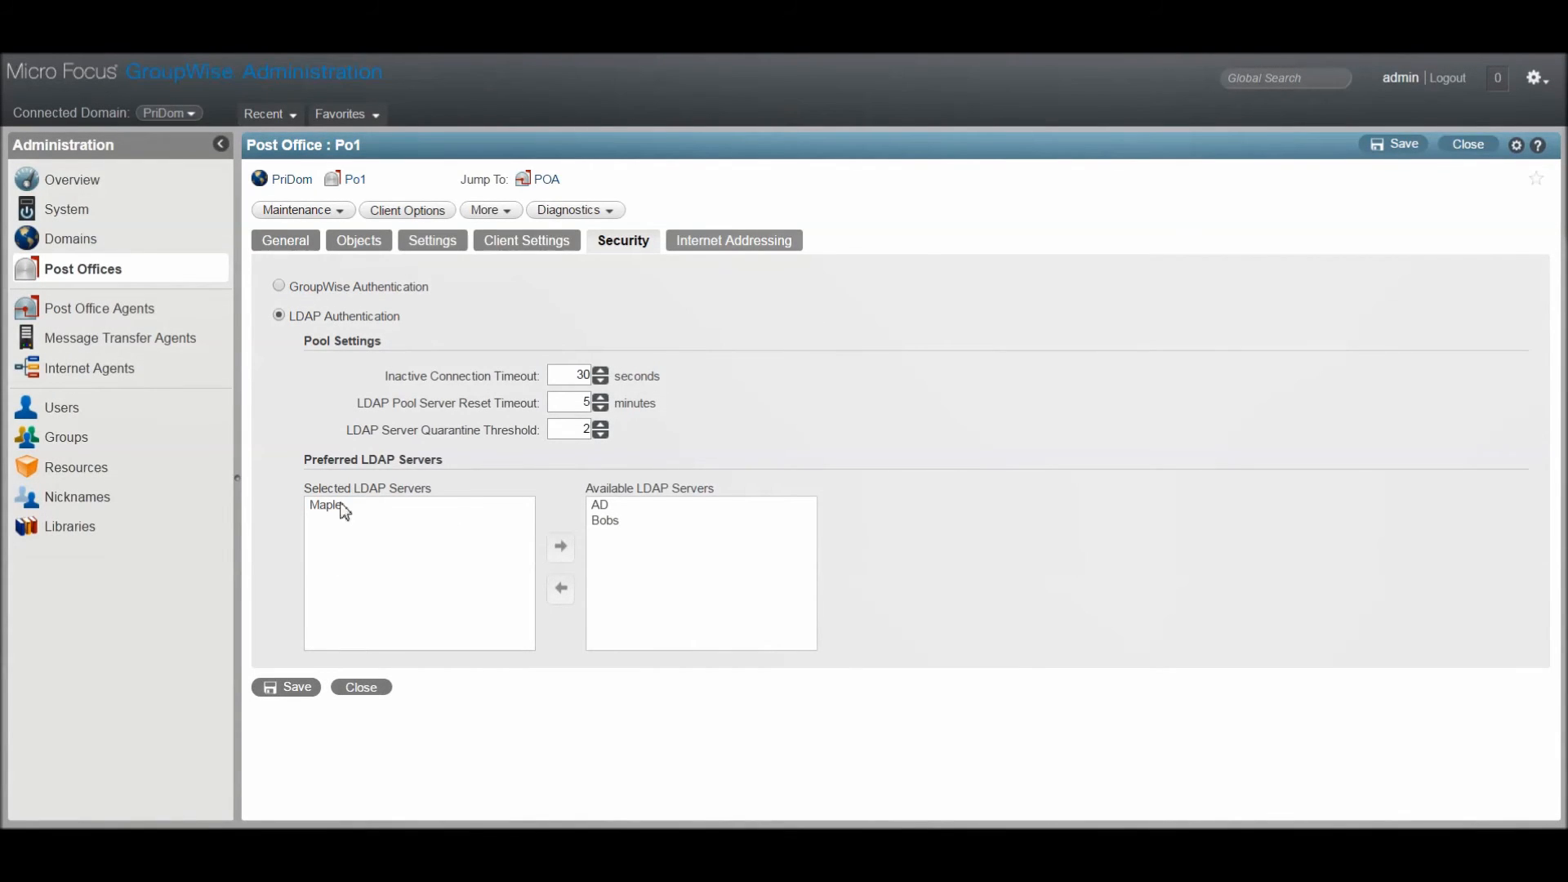
{"action": "mouse_move", "coordinate": [345, 519]}
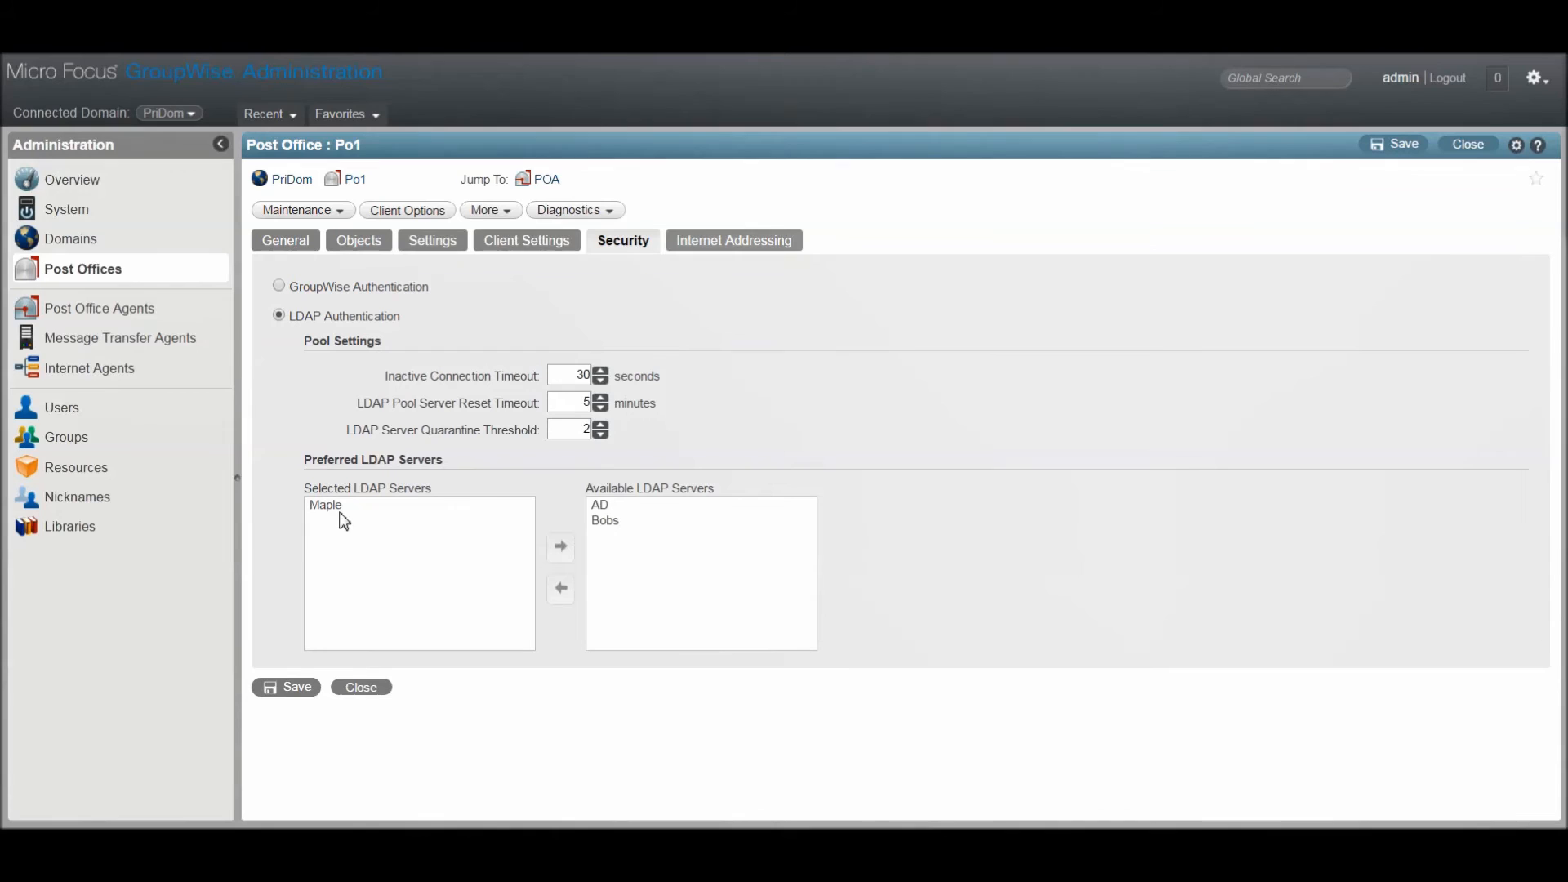
{"action": "mouse_move", "coordinate": [65, 209]}
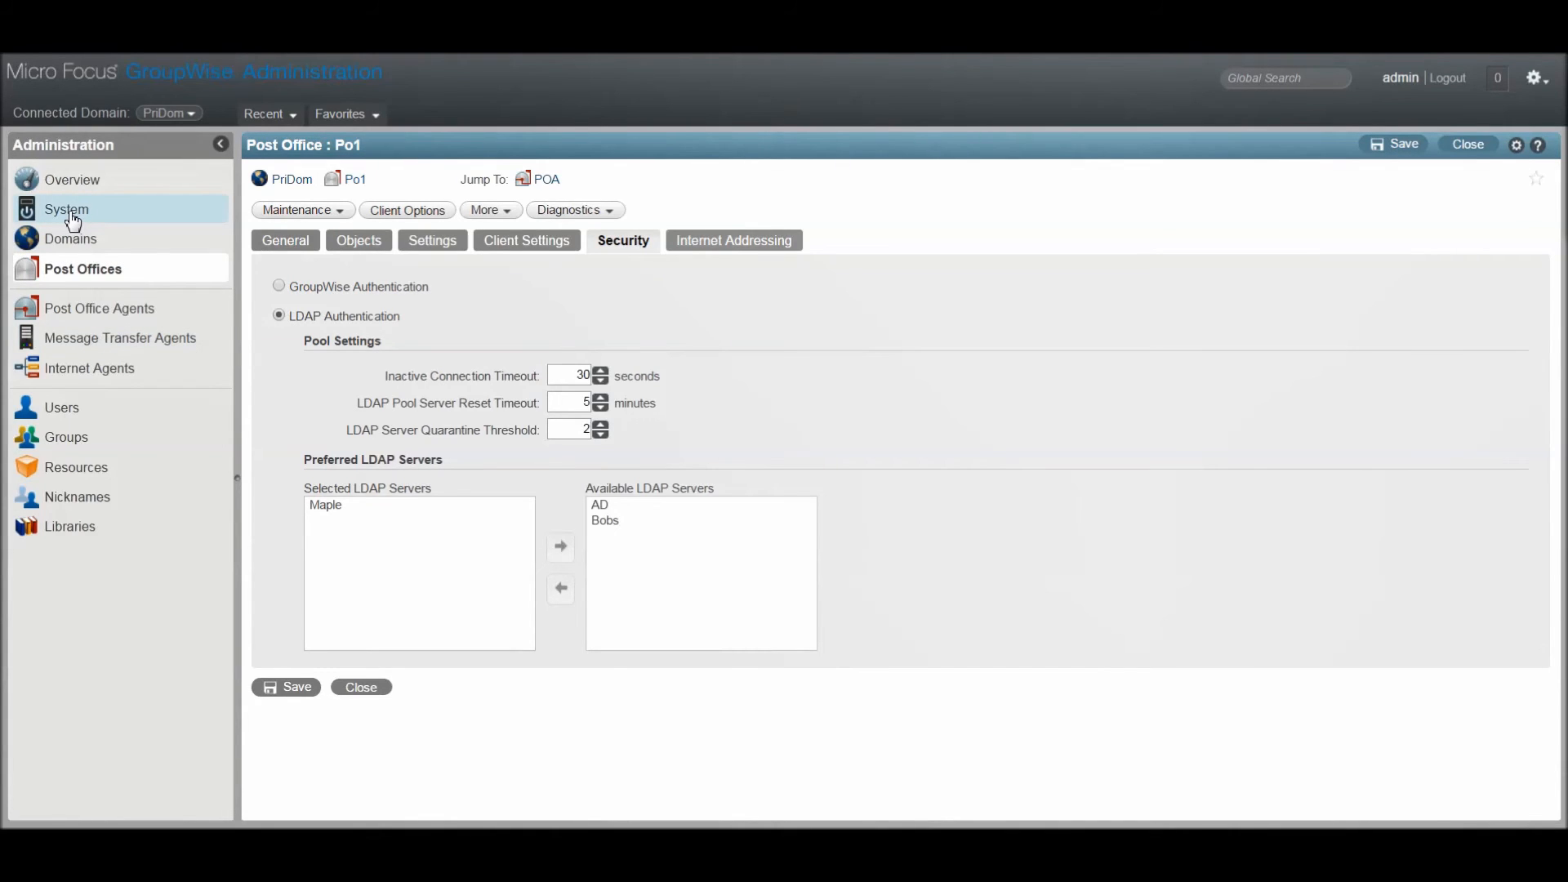
From System > LDAP Servers, open the Maple server and test its connection.
{"action": "left_click", "coordinate": [65, 209]}
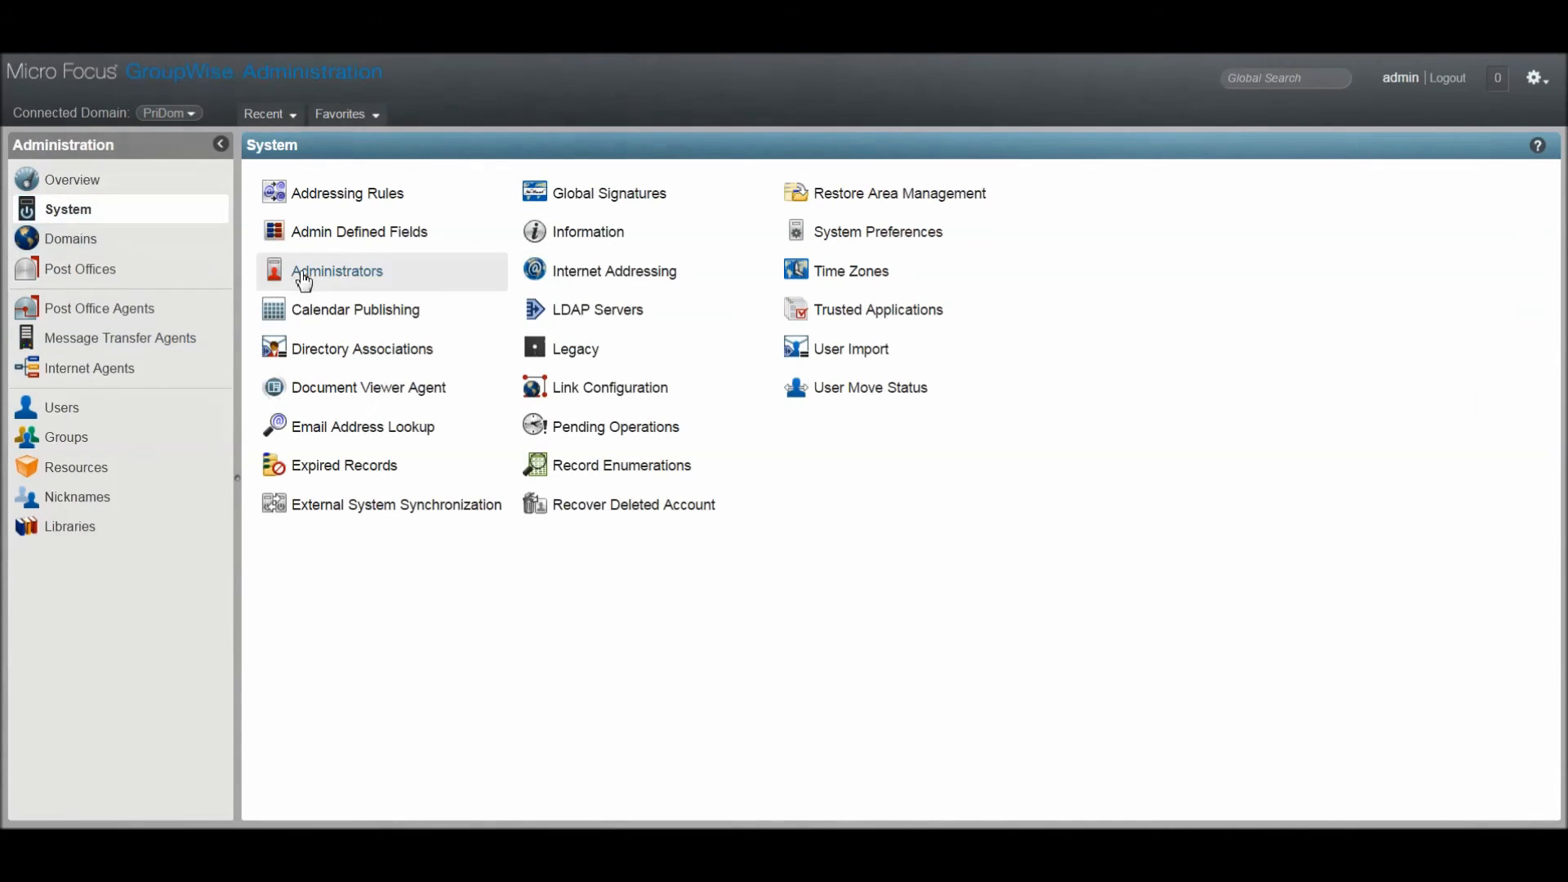
{"action": "left_click", "coordinate": [598, 308]}
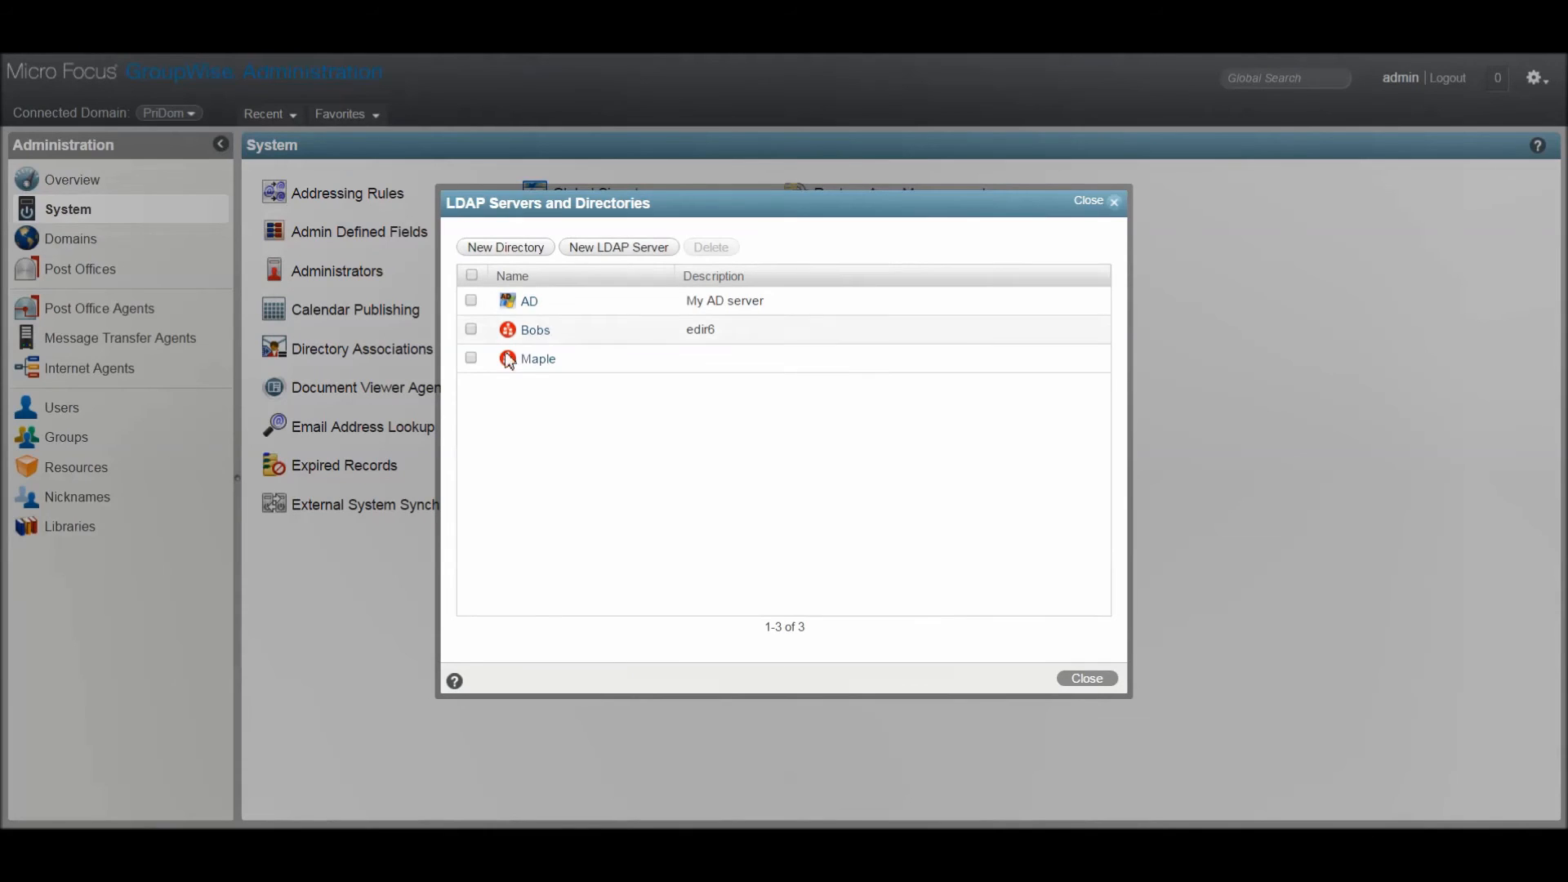
{"action": "left_click", "coordinate": [538, 358]}
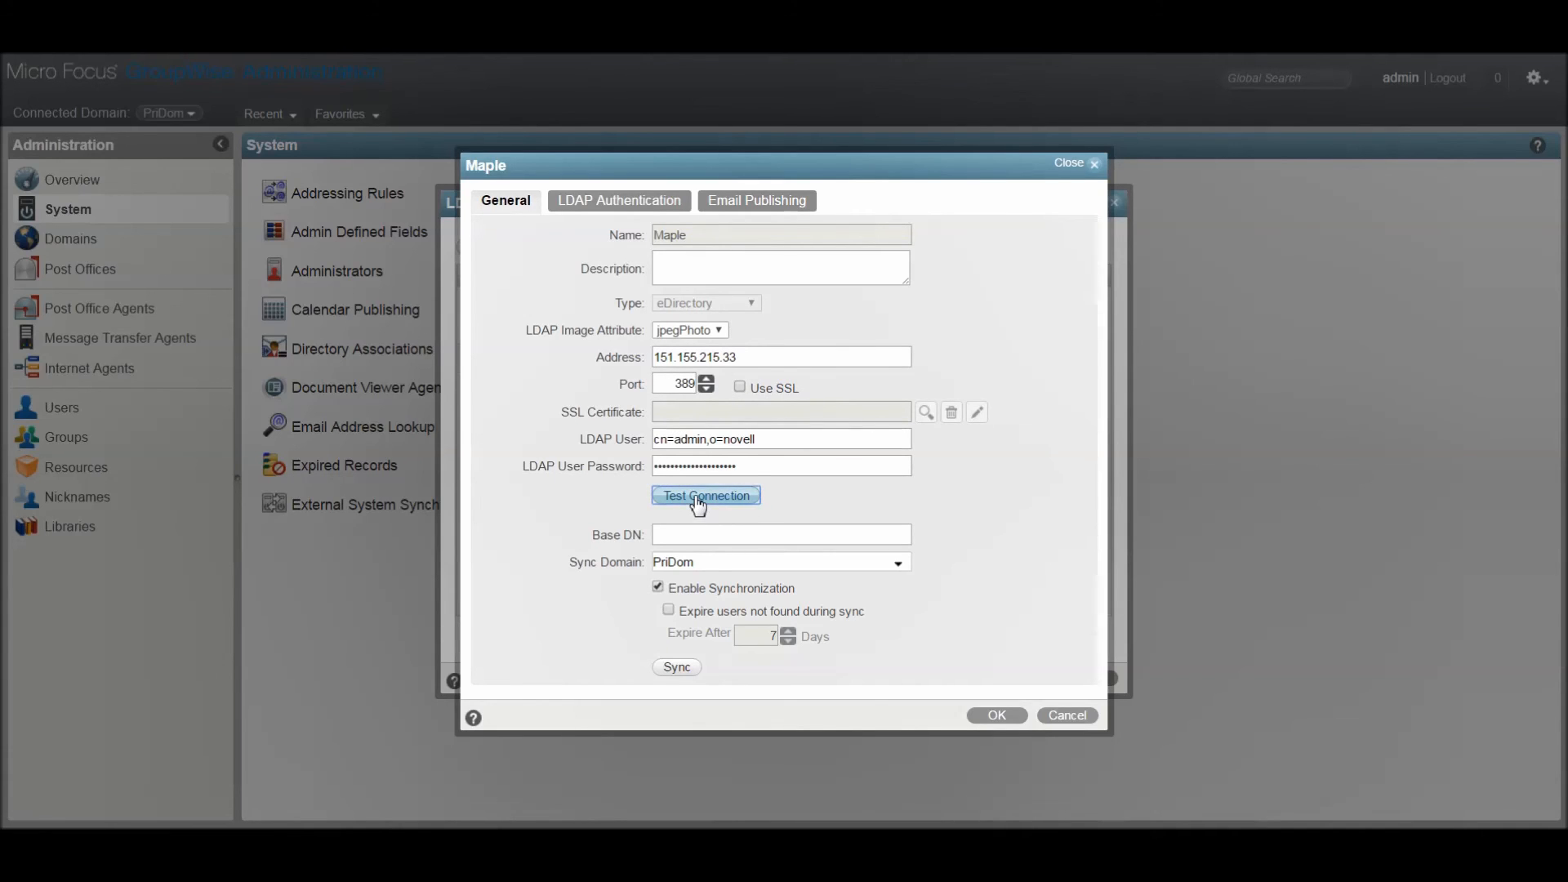
{"action": "left_click", "coordinate": [706, 495]}
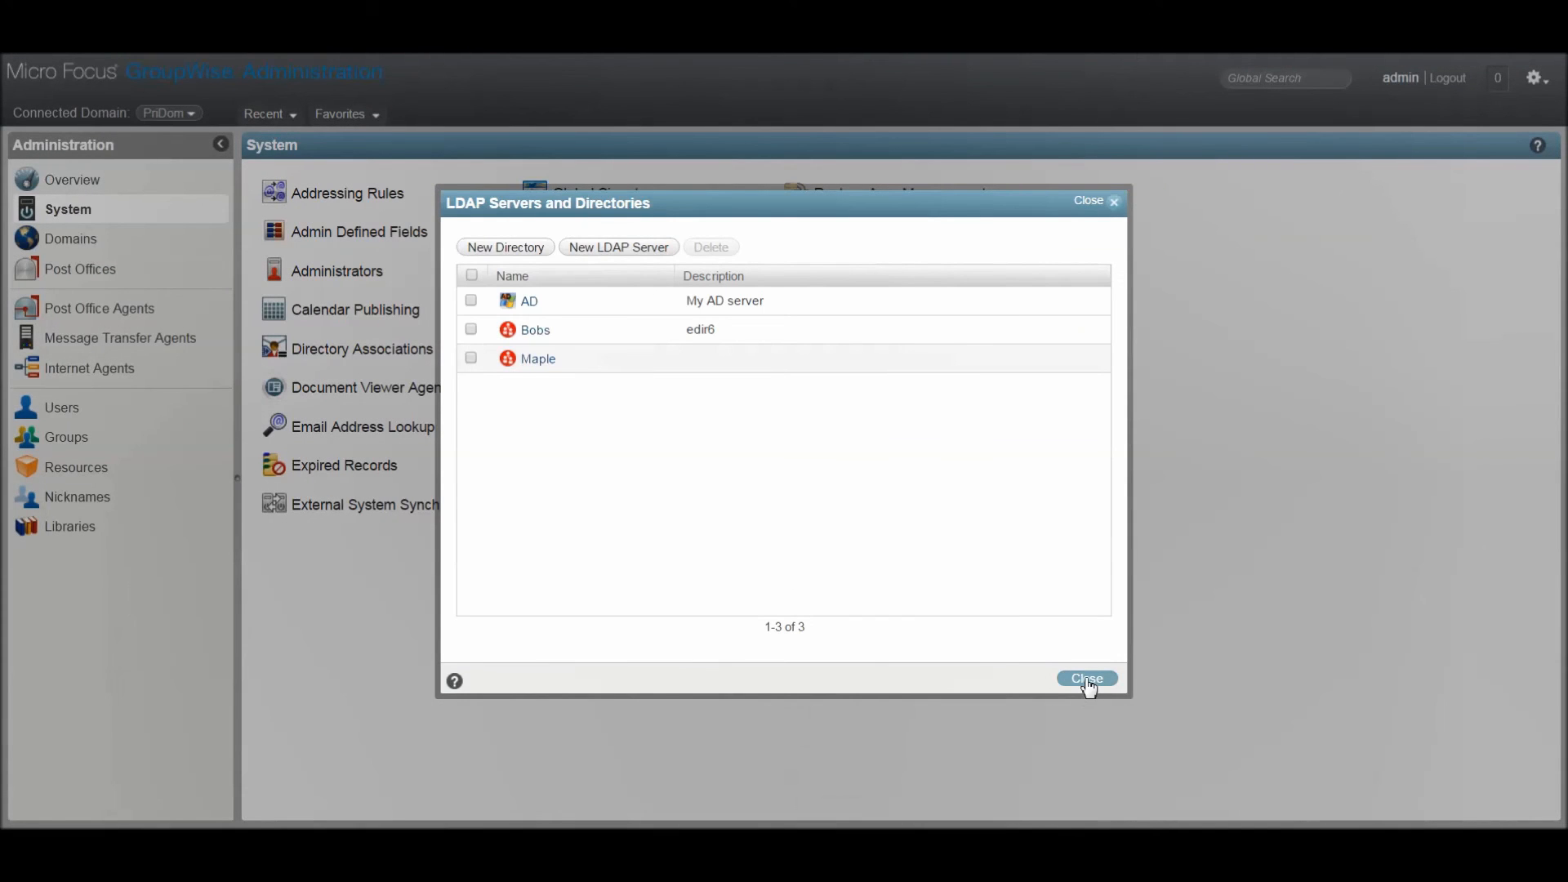
Close the LDAP Servers and Directories dialog, returning to the System settings page.
{"action": "left_click", "coordinate": [1084, 678]}
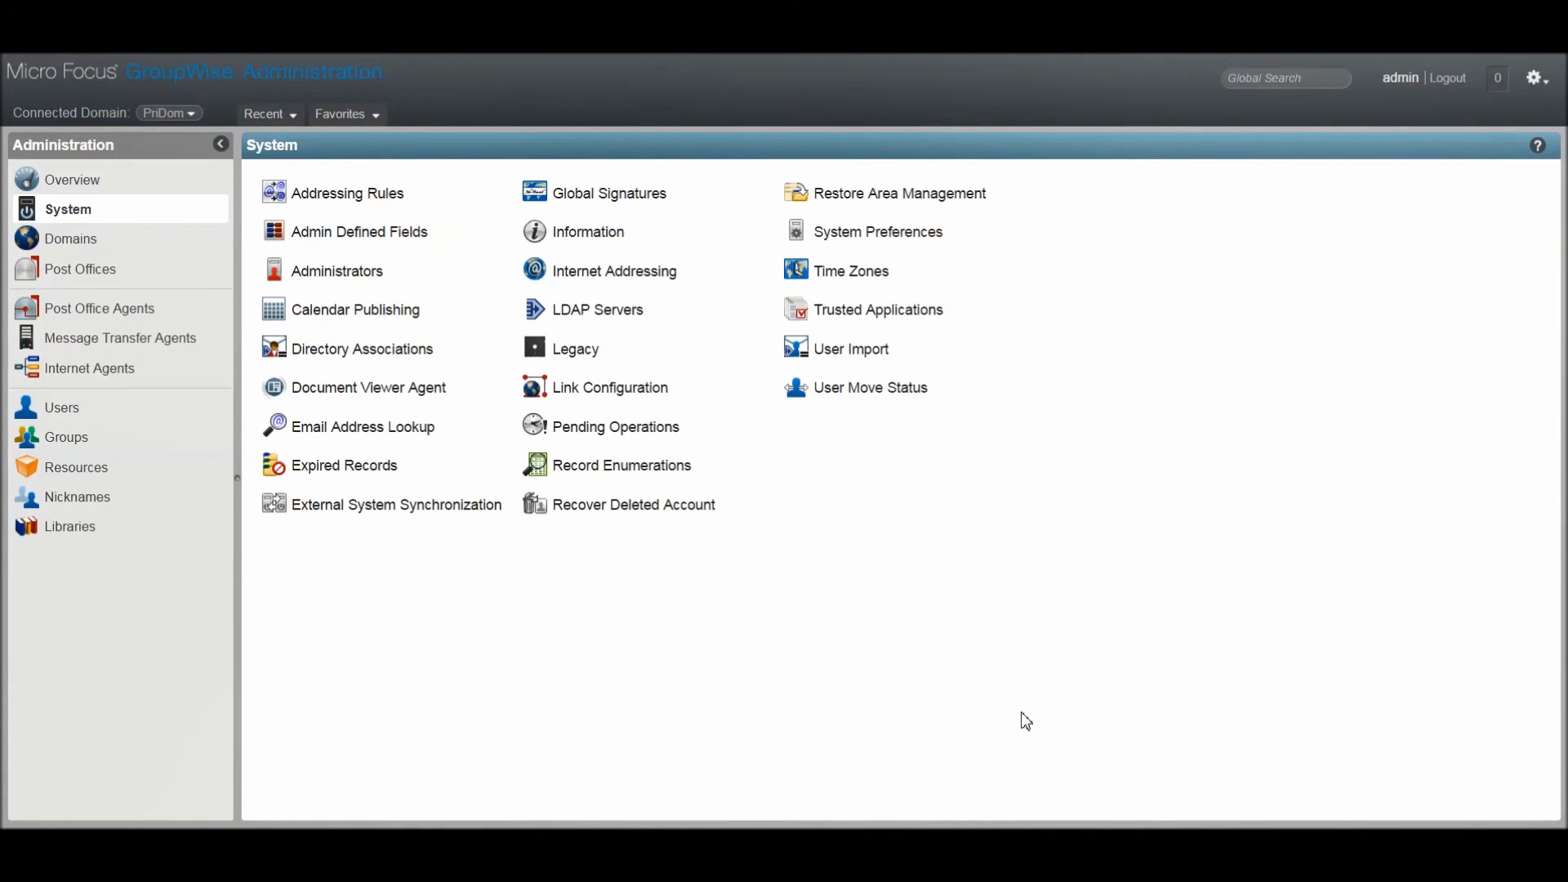
{"action": "mouse_move", "coordinate": [69, 207]}
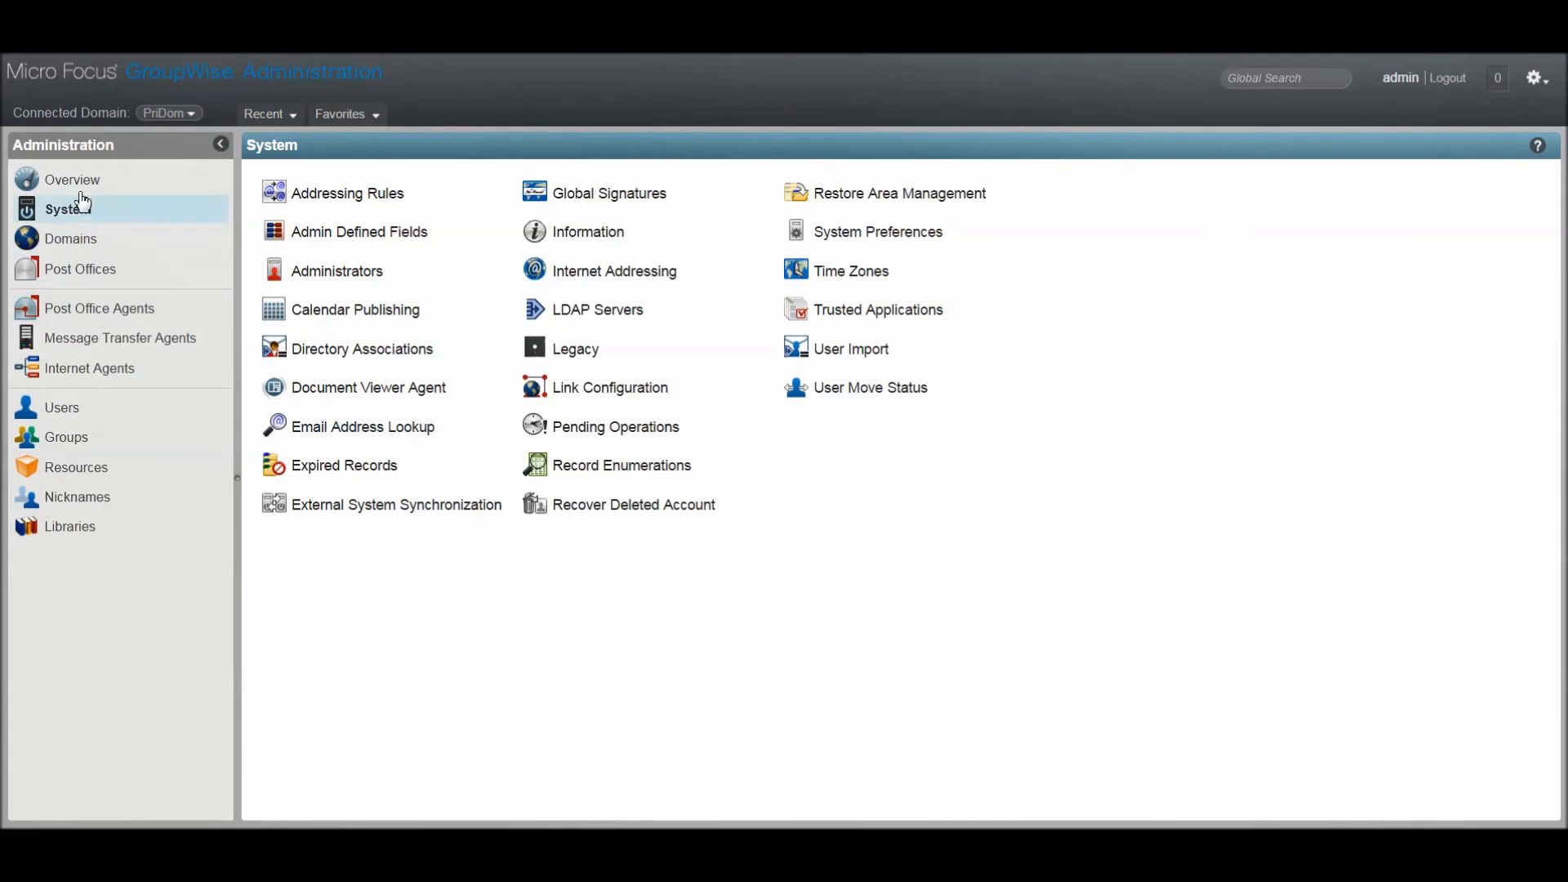